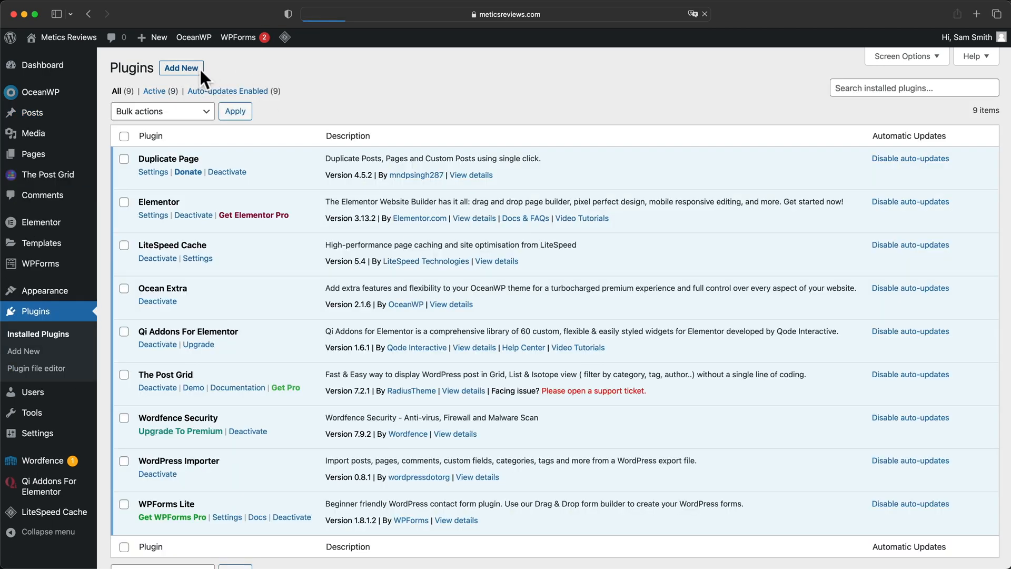
Search the plugin directory for 'rankmath' and install Rank Math SEO.
left_click(182, 68)
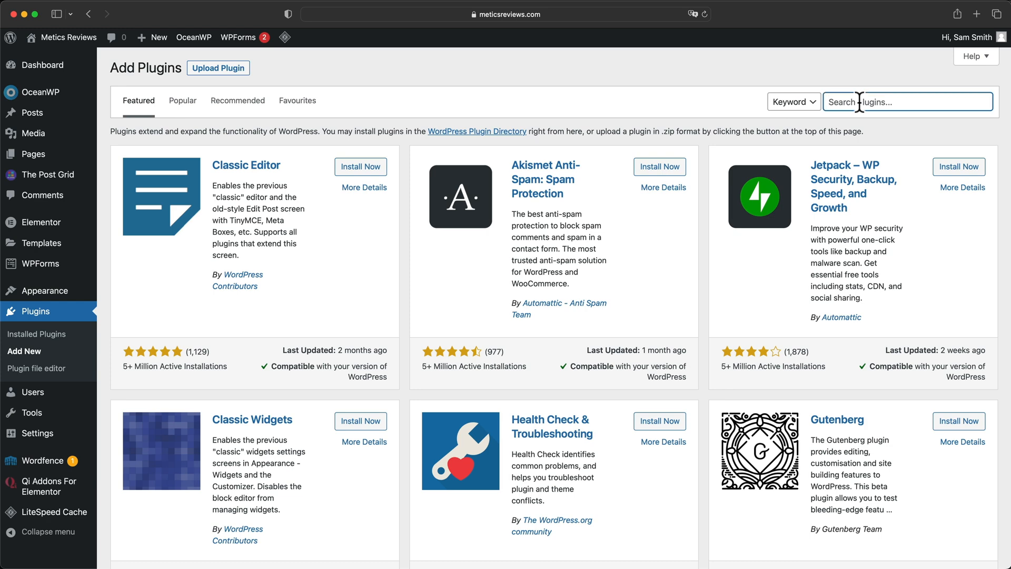
type("rankmath")
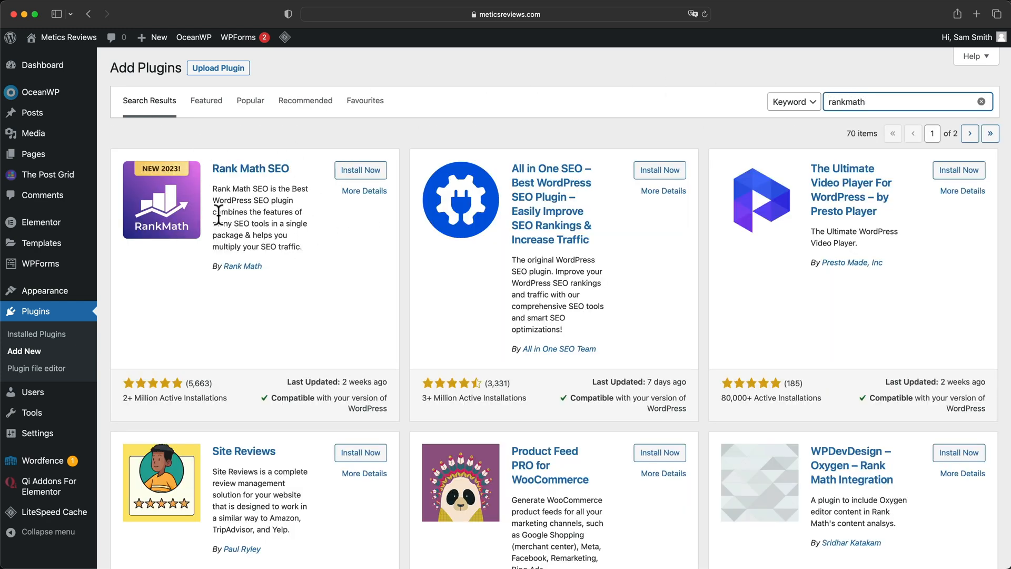
left_click(360, 170)
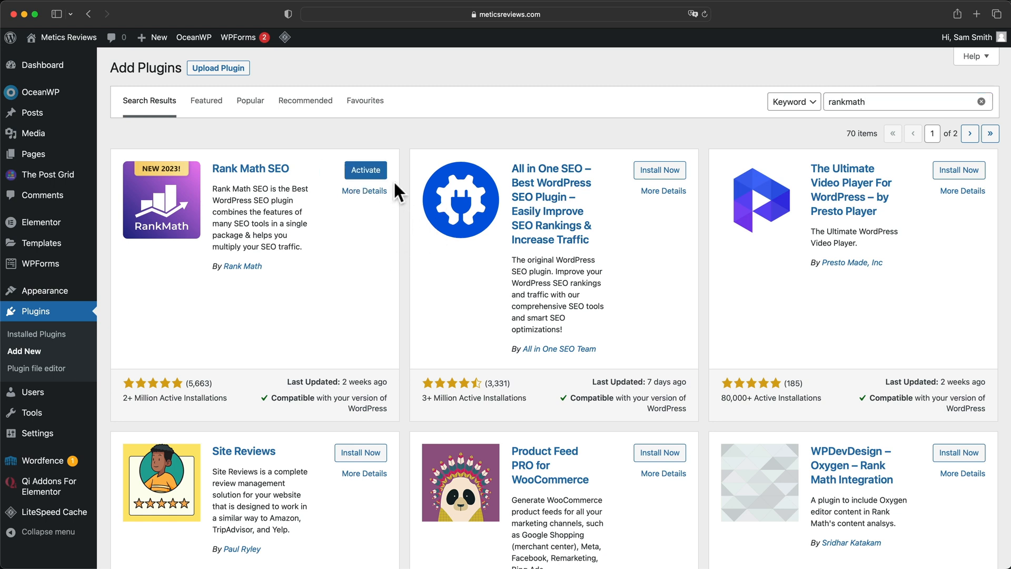
Activate Rank Math and register a new free Rank Math account by email, accepting the terms.
left_click(365, 169)
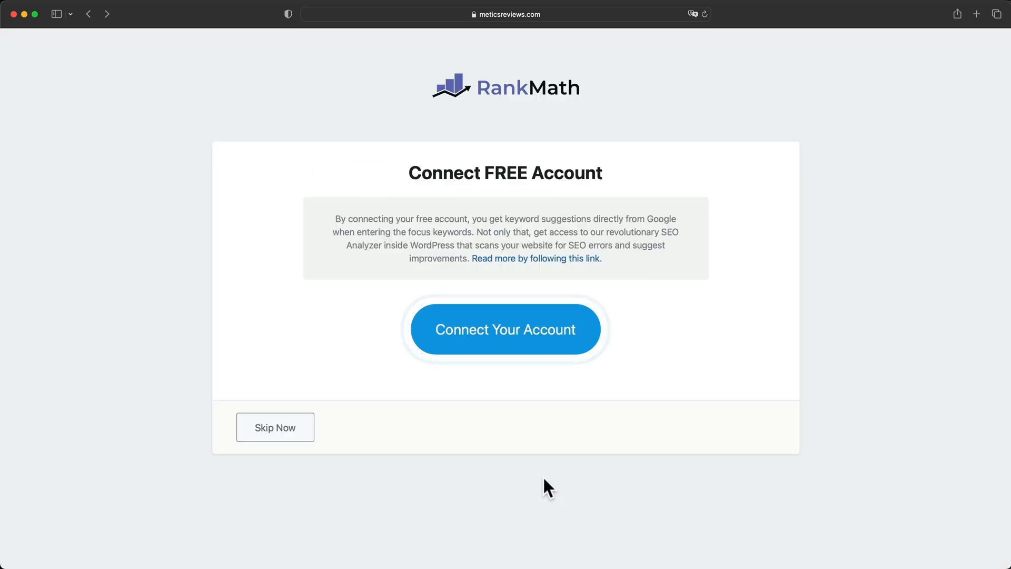
mouse_move(474, 359)
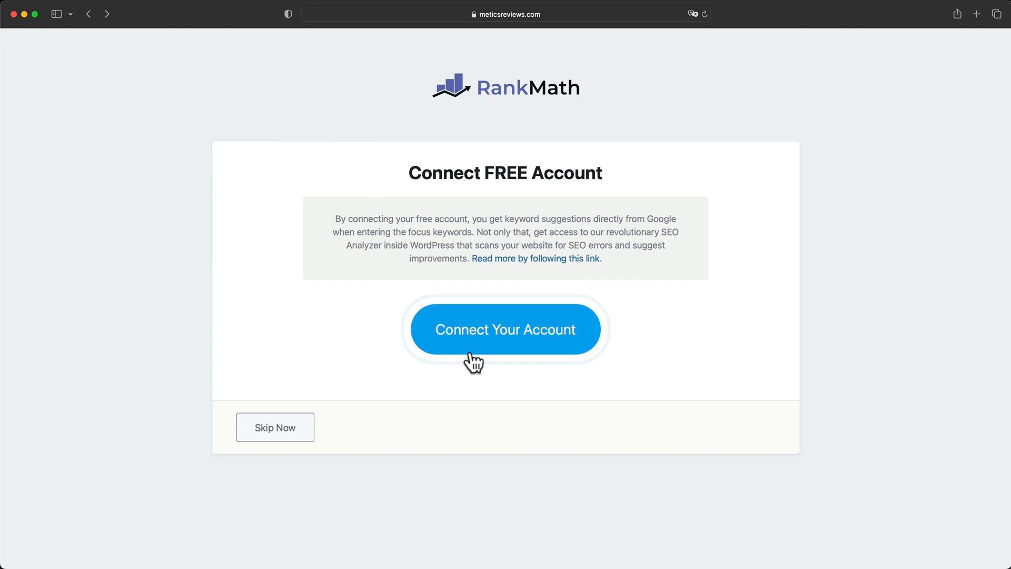
mouse_move(519, 345)
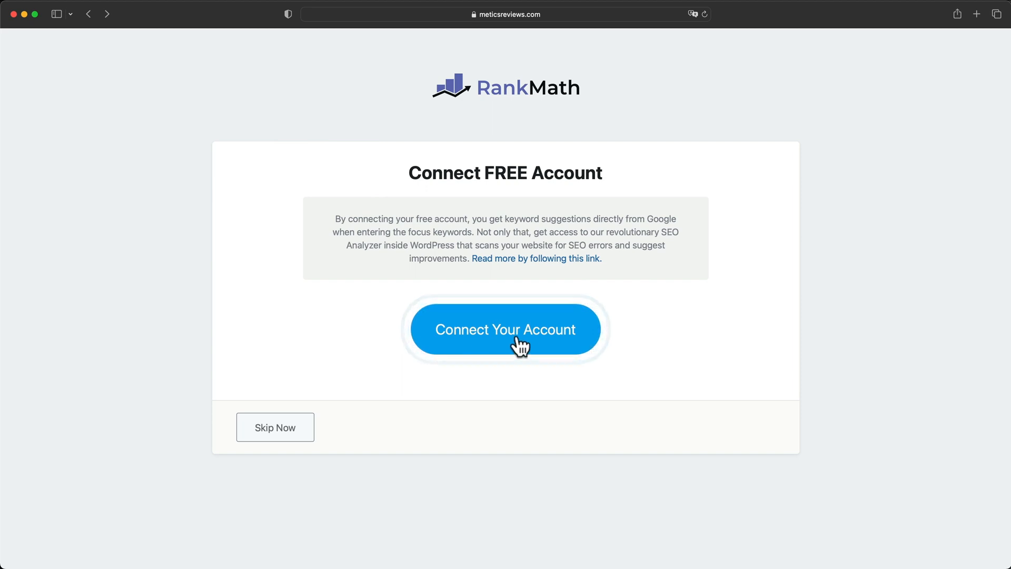
left_click(505, 328)
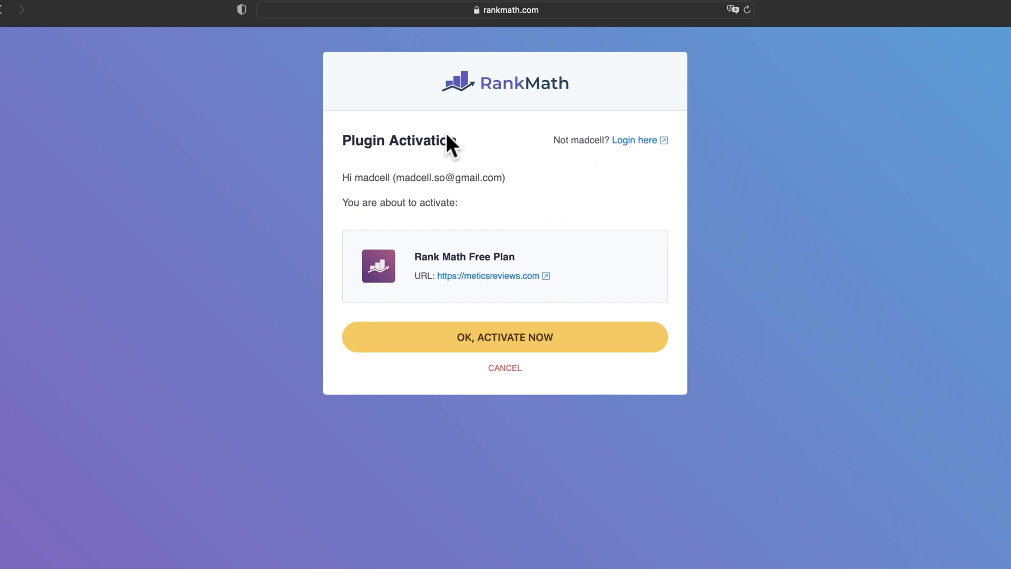
mouse_move(417, 183)
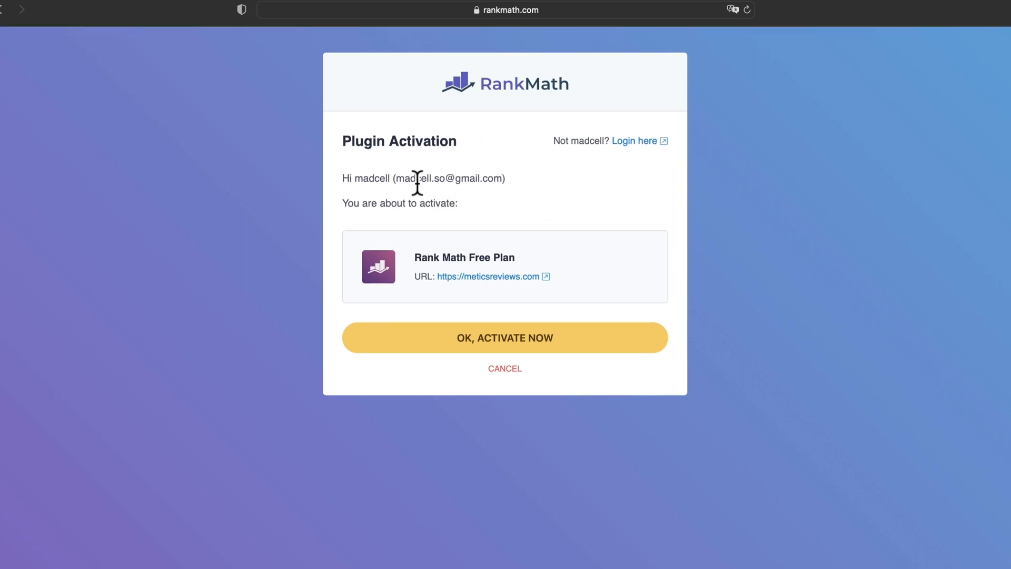
mouse_move(571, 147)
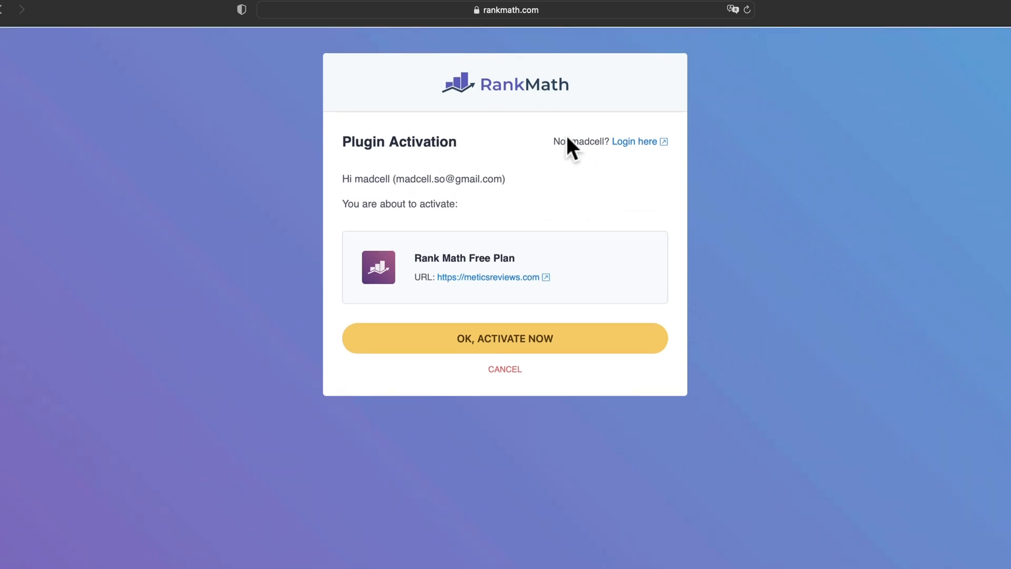
mouse_move(634, 141)
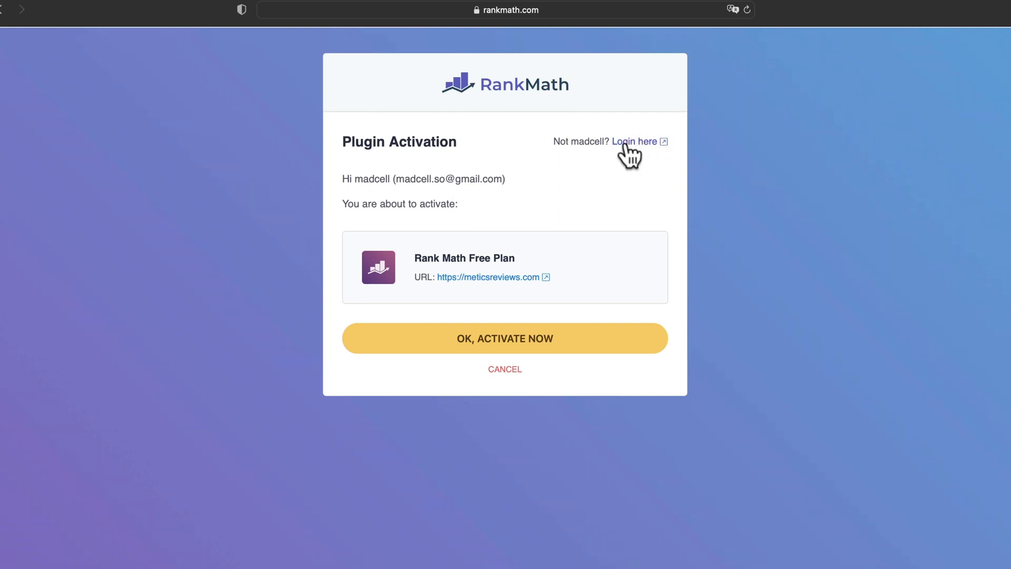
left_click(632, 141)
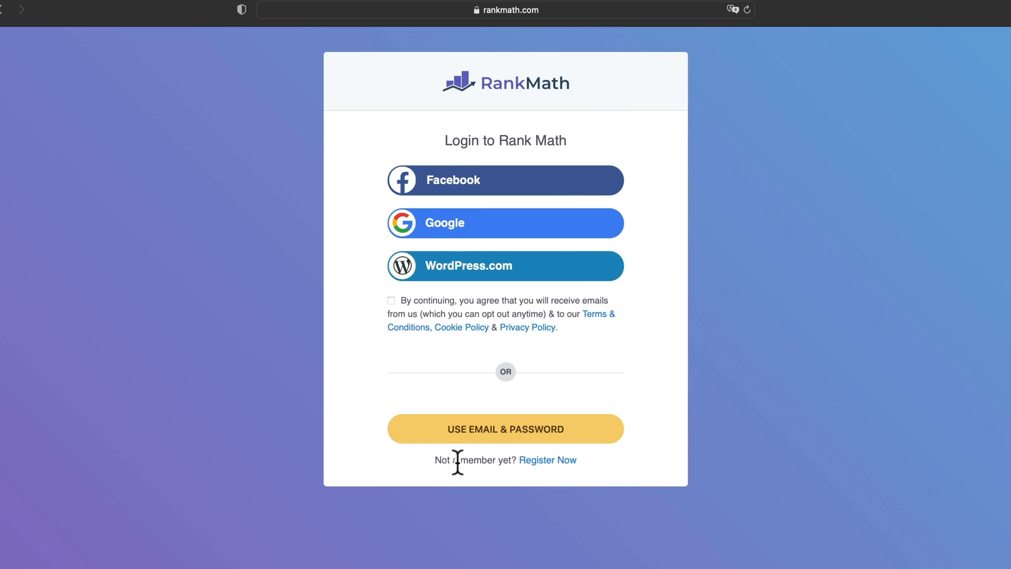
left_click(547, 460)
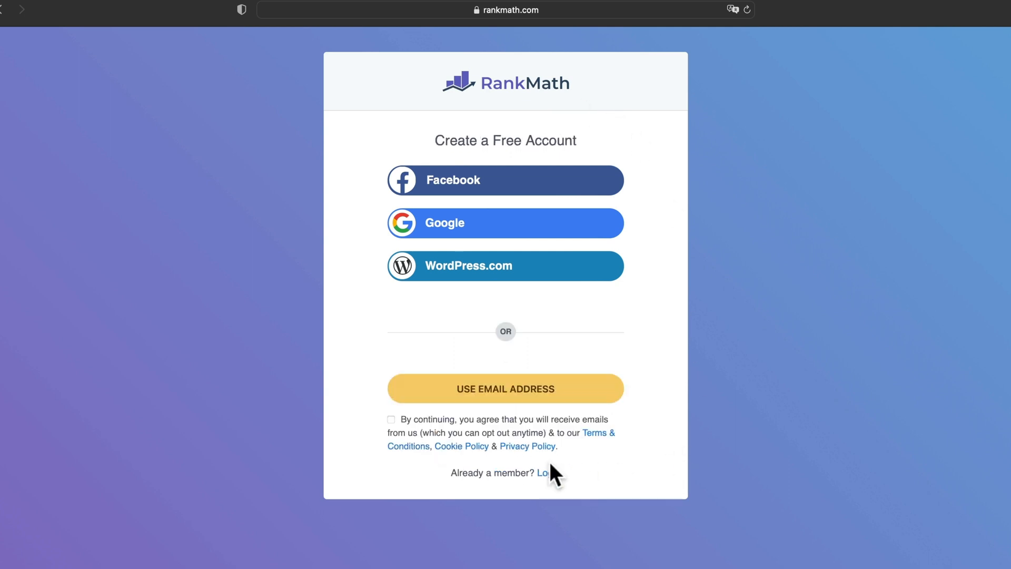
mouse_move(664, 240)
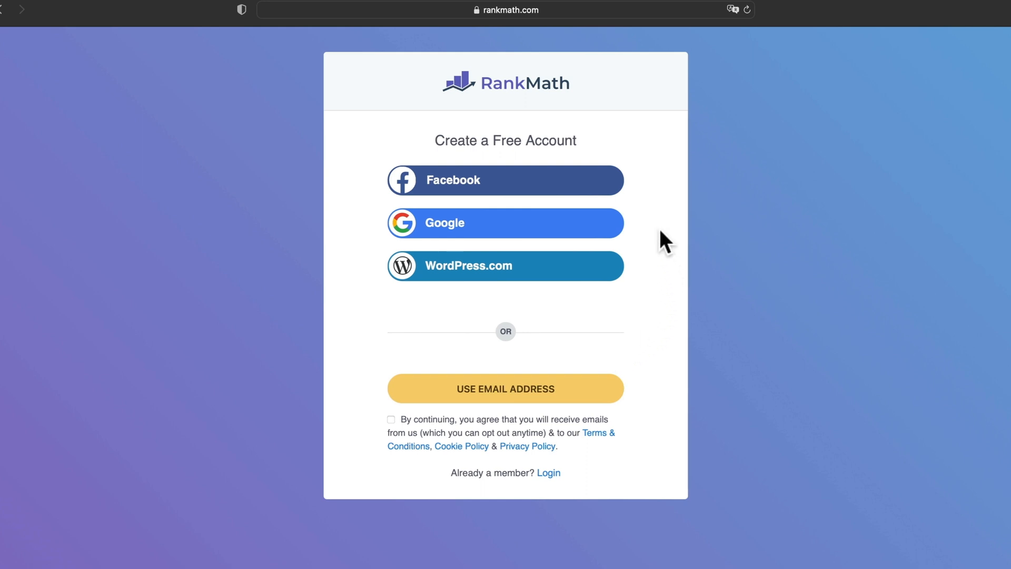
mouse_move(618, 340)
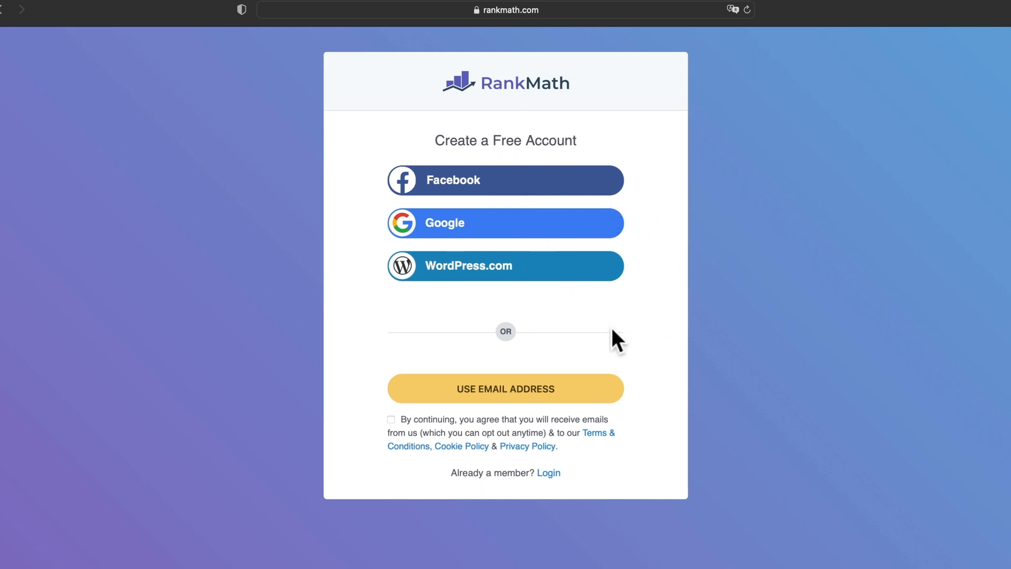
mouse_move(517, 393)
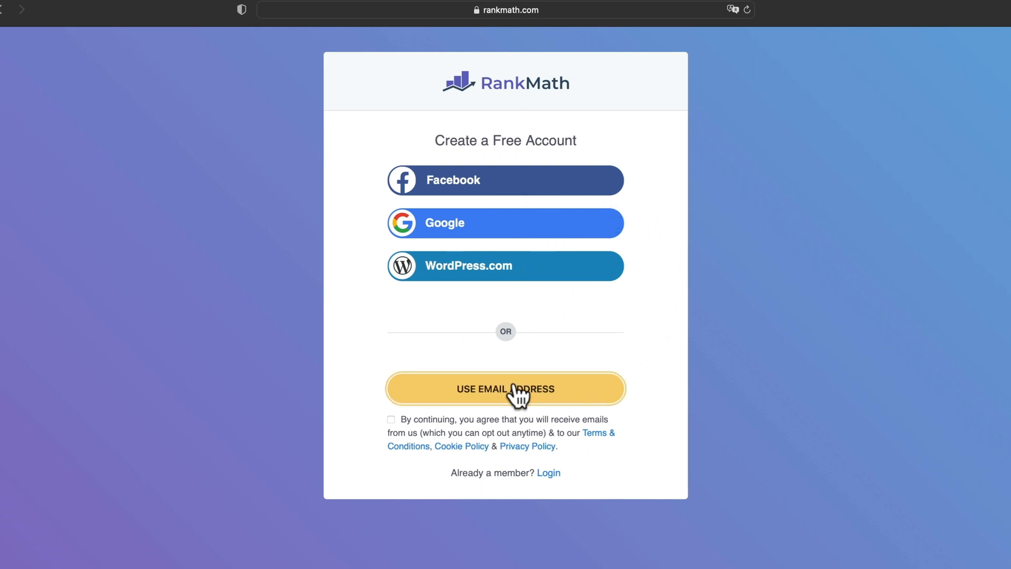
left_click(391, 419)
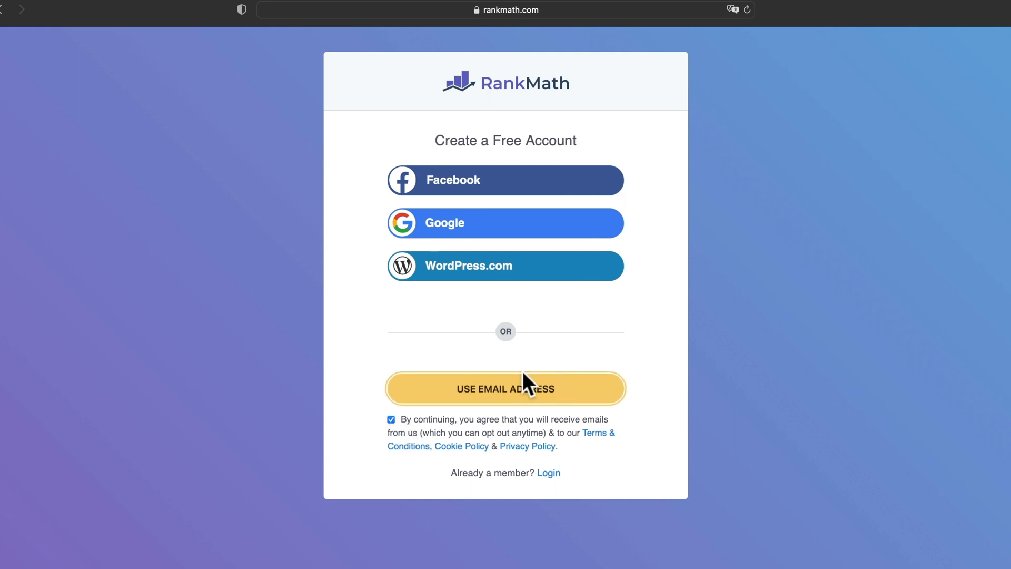
left_click(505, 388)
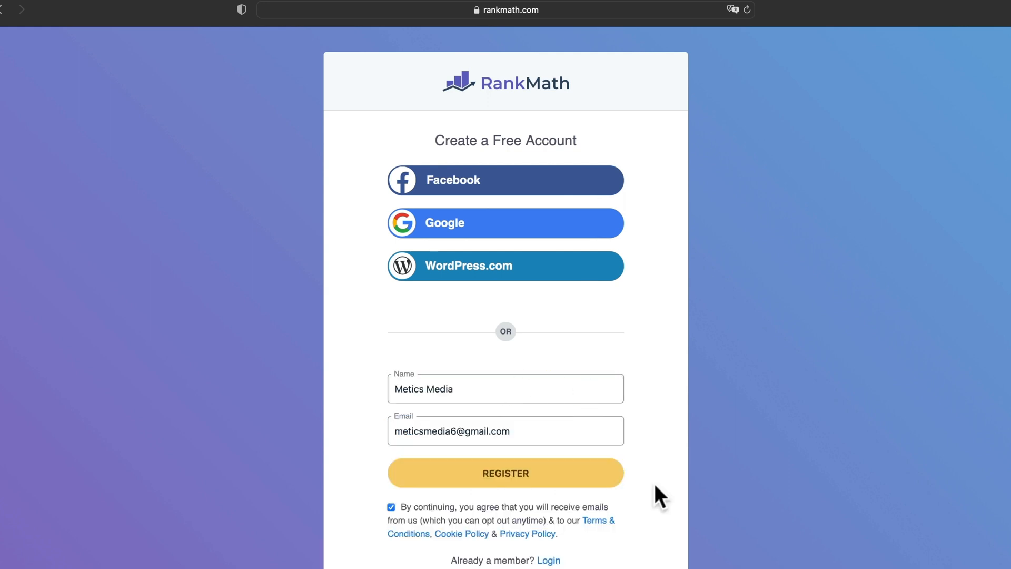
mouse_move(678, 490)
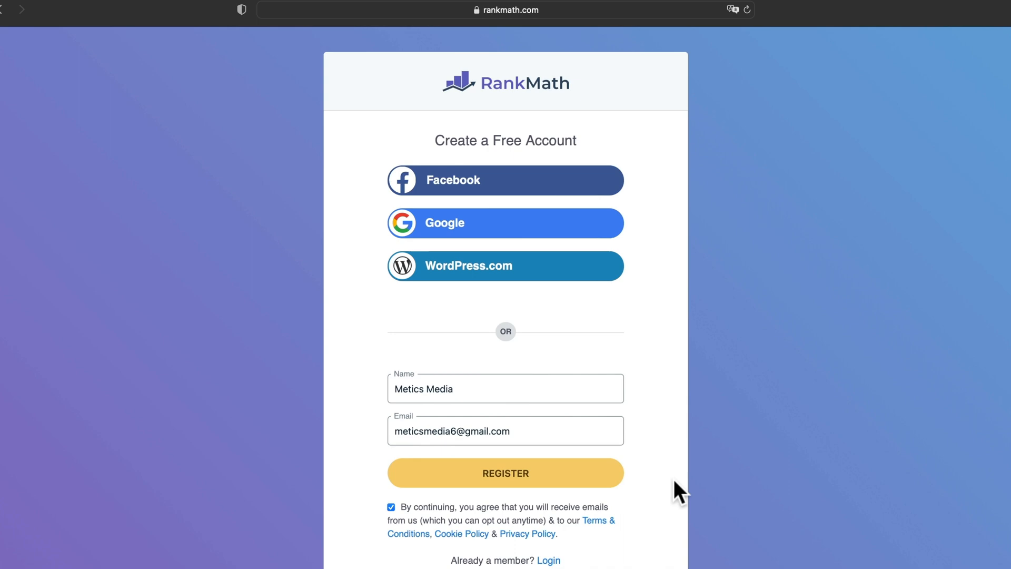
left_click(506, 472)
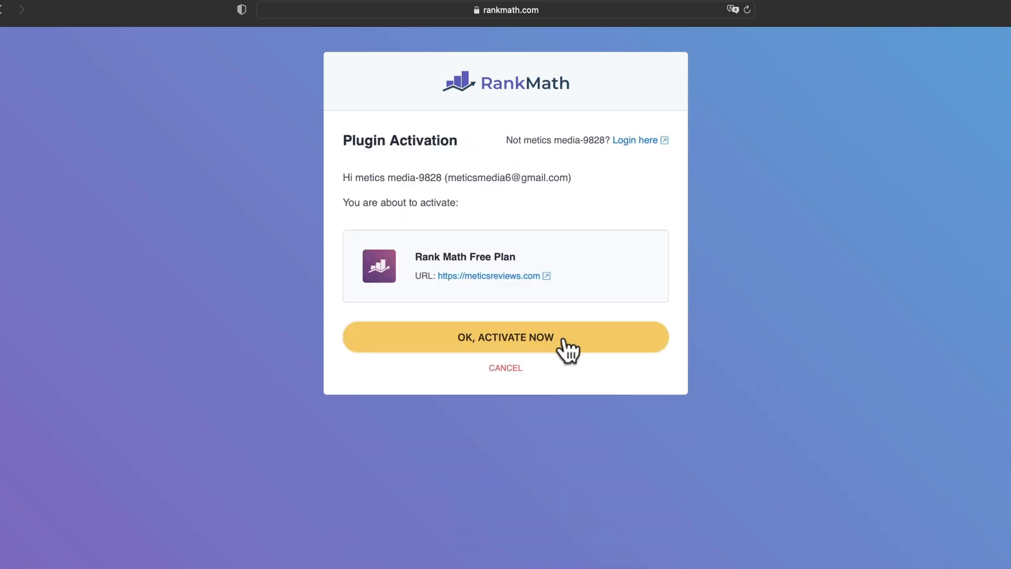
Confirm the Free Plan activation and start the setup wizard in Advanced mode.
left_click(505, 337)
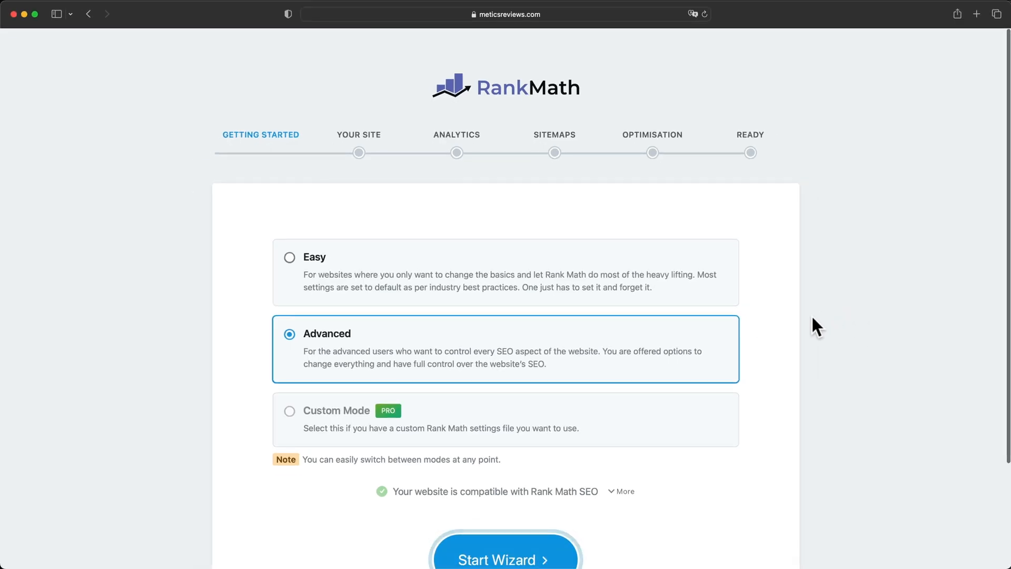
scroll("down", 3)
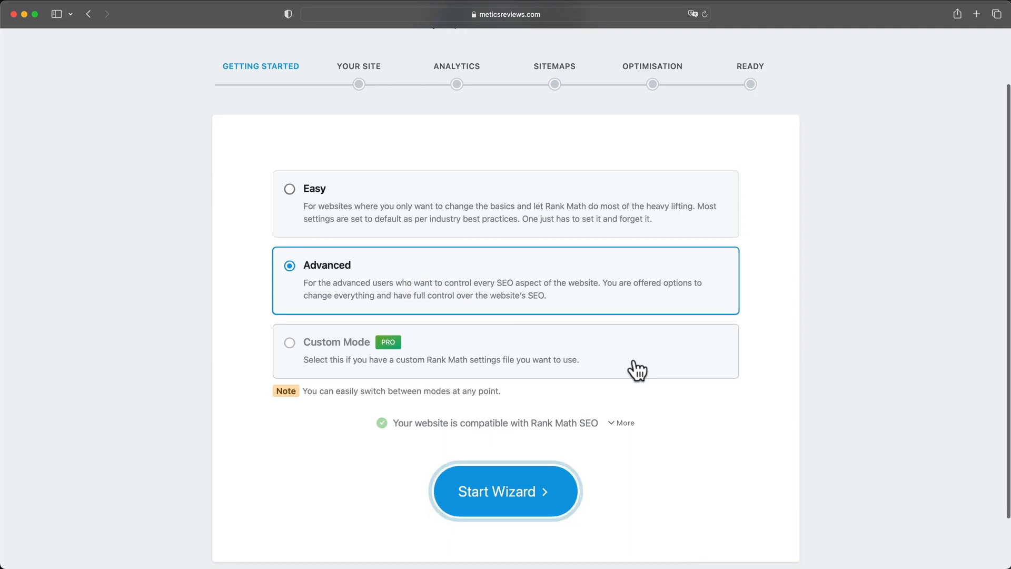
left_click(505, 490)
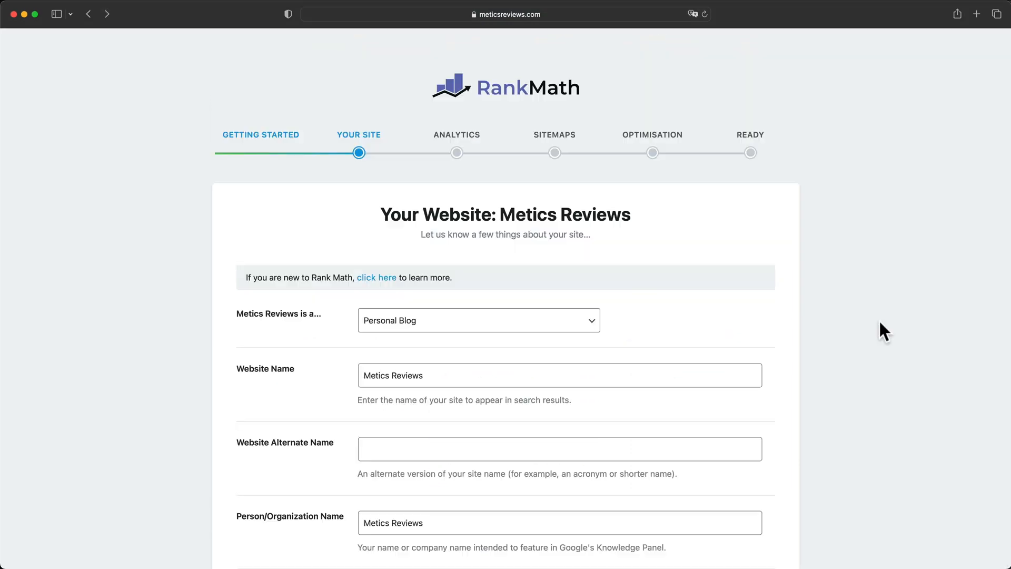
Choose the website type and set the METICS REVIEWS image as the logo for Google.
left_click(479, 320)
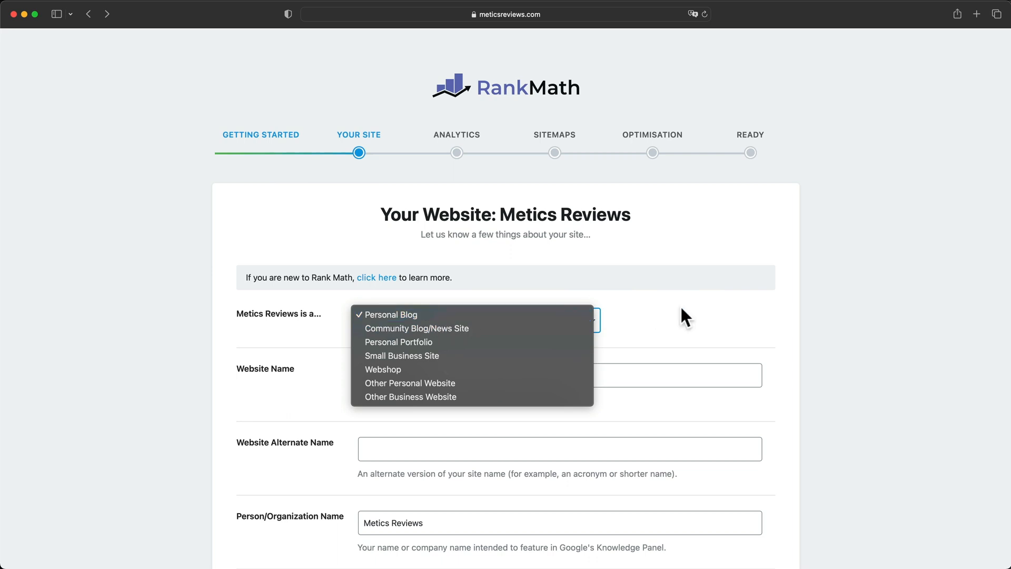
left_click(391, 313)
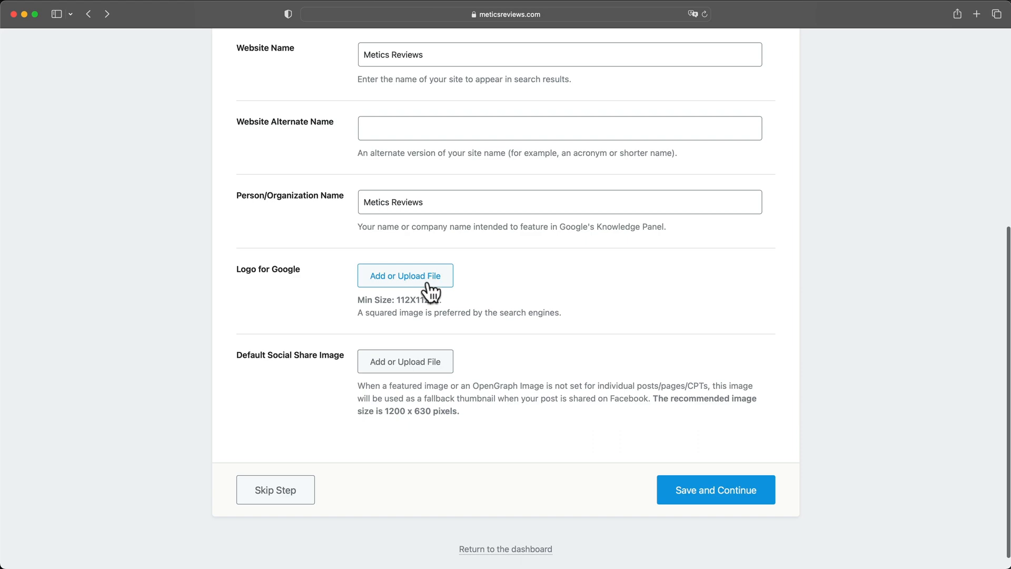
left_click(405, 275)
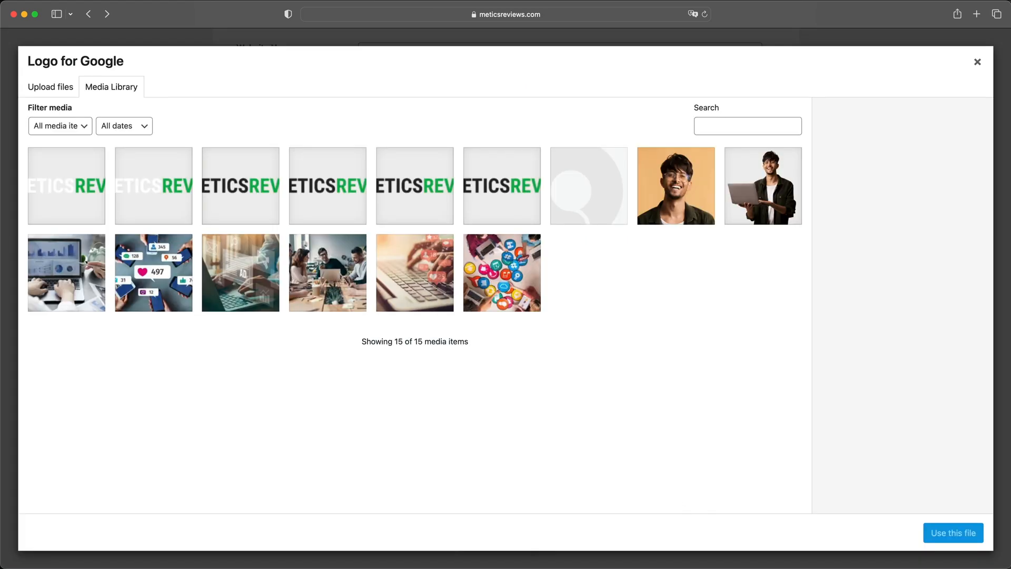
left_click(953, 532)
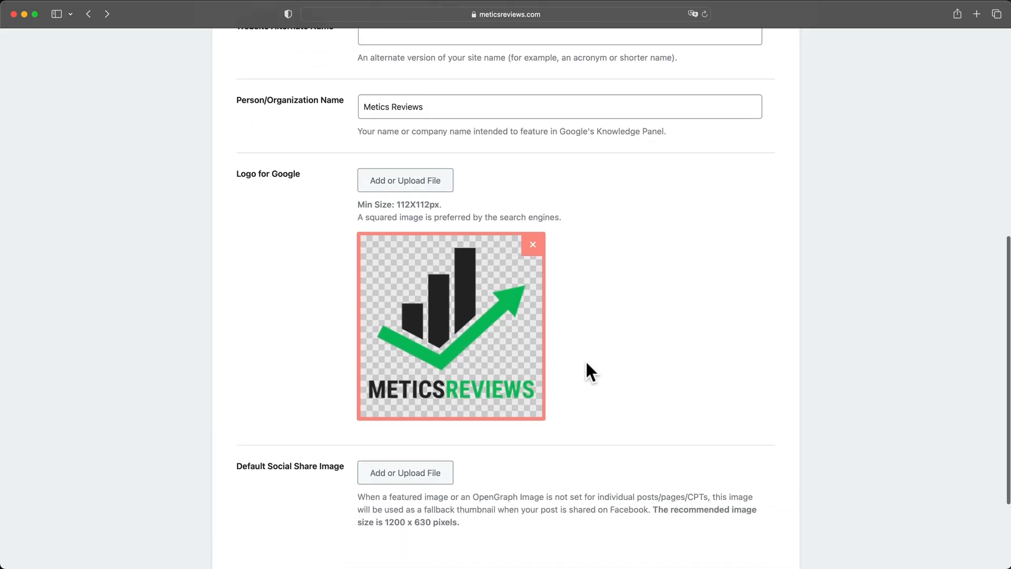
scroll("down", 3)
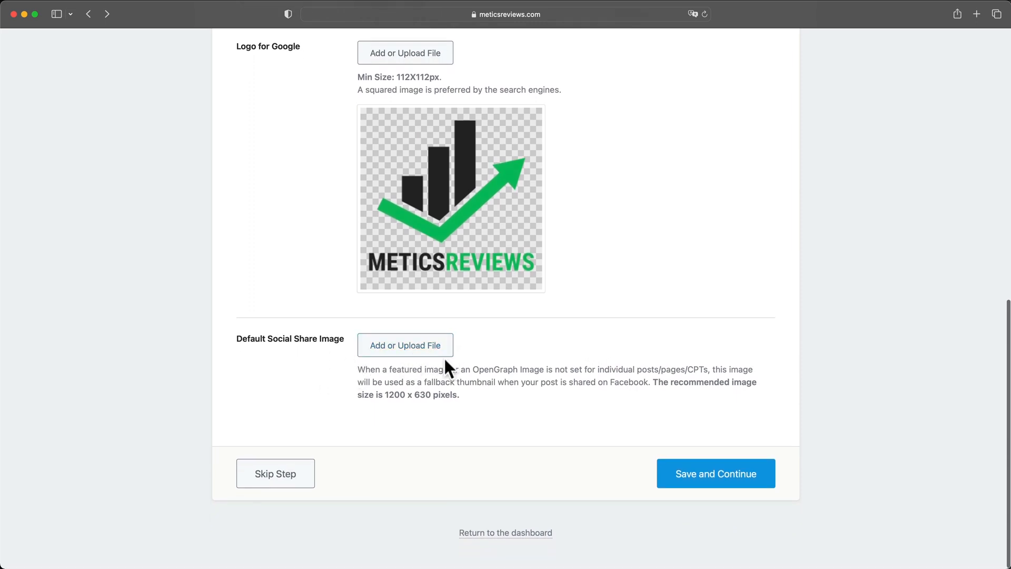
mouse_move(516, 368)
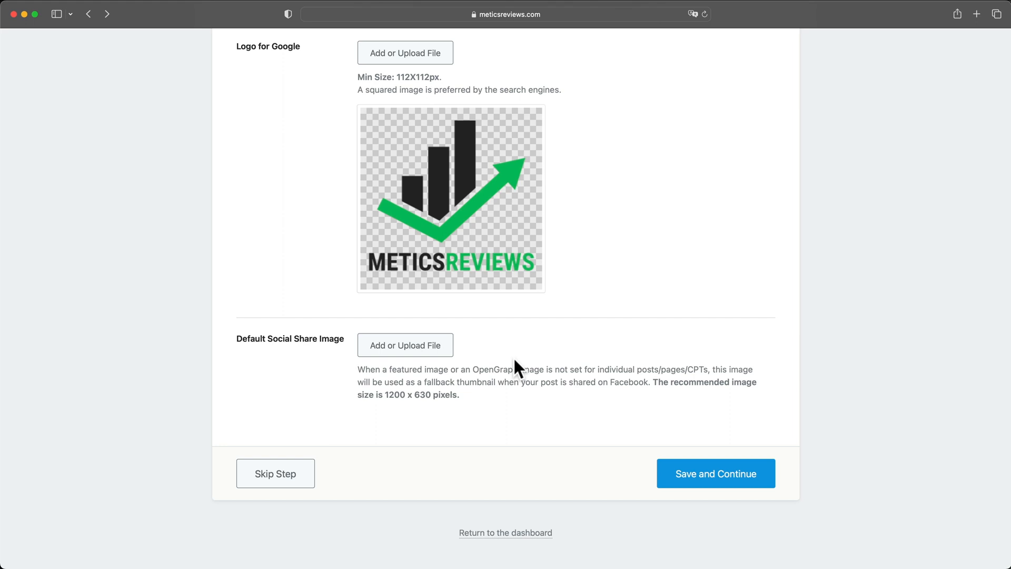
mouse_move(434, 372)
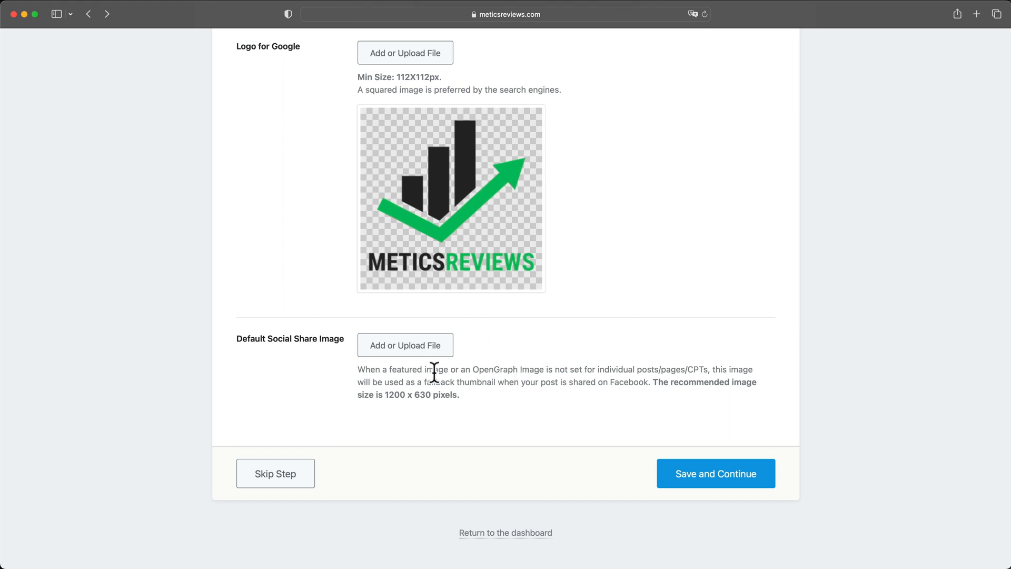
mouse_move(592, 355)
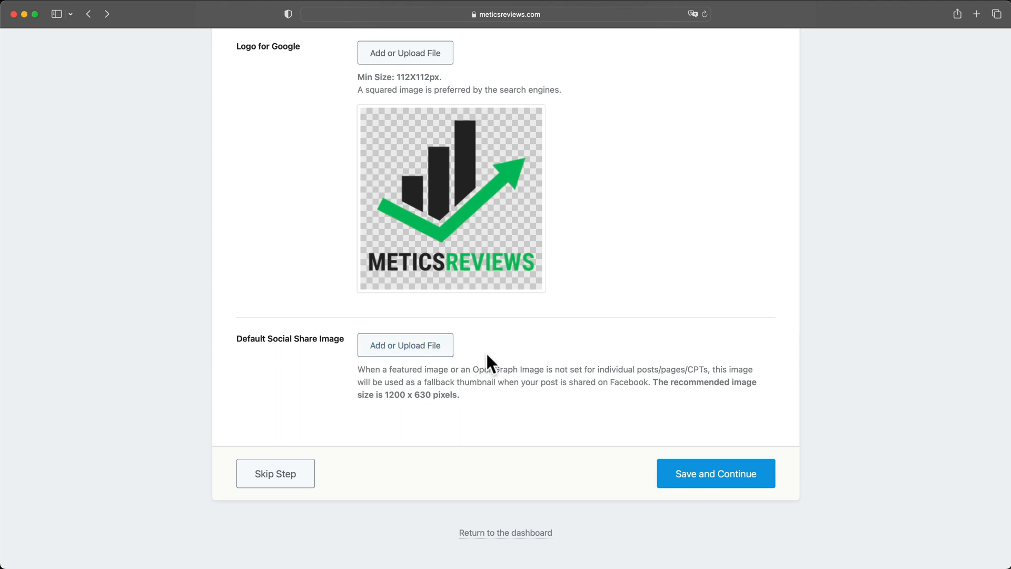
mouse_move(534, 353)
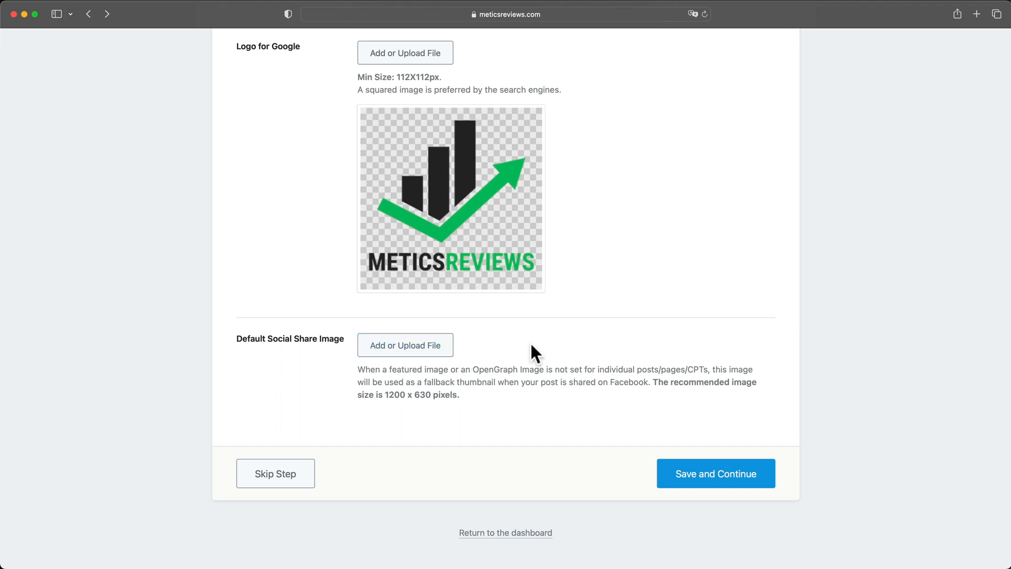
Save the Your Site details and continue to the Analytics step.
left_click(715, 473)
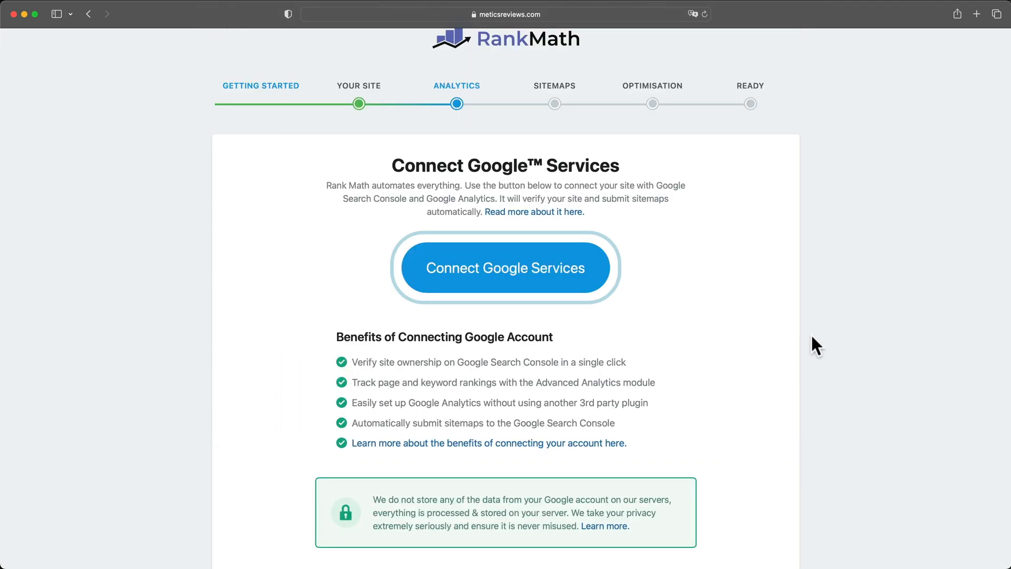
mouse_move(845, 342)
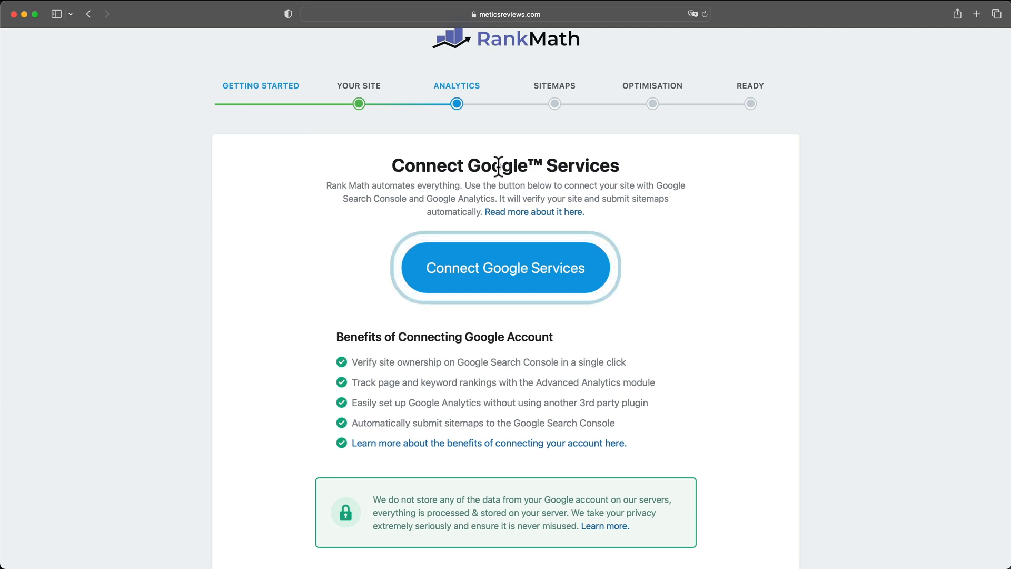
mouse_move(721, 278)
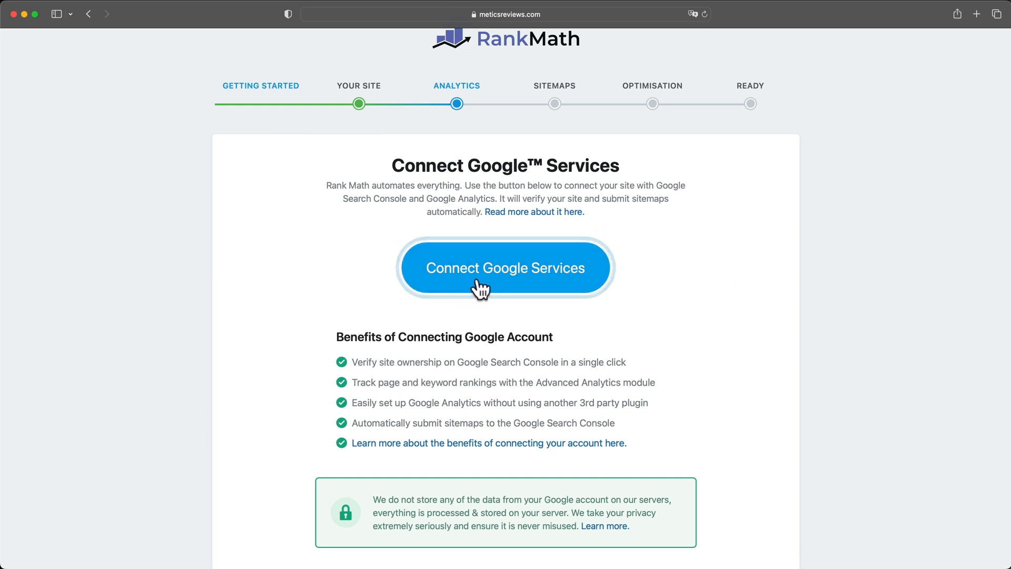
Connect Google Services, granting Rank Math SEO every requested Google permission.
left_click(505, 268)
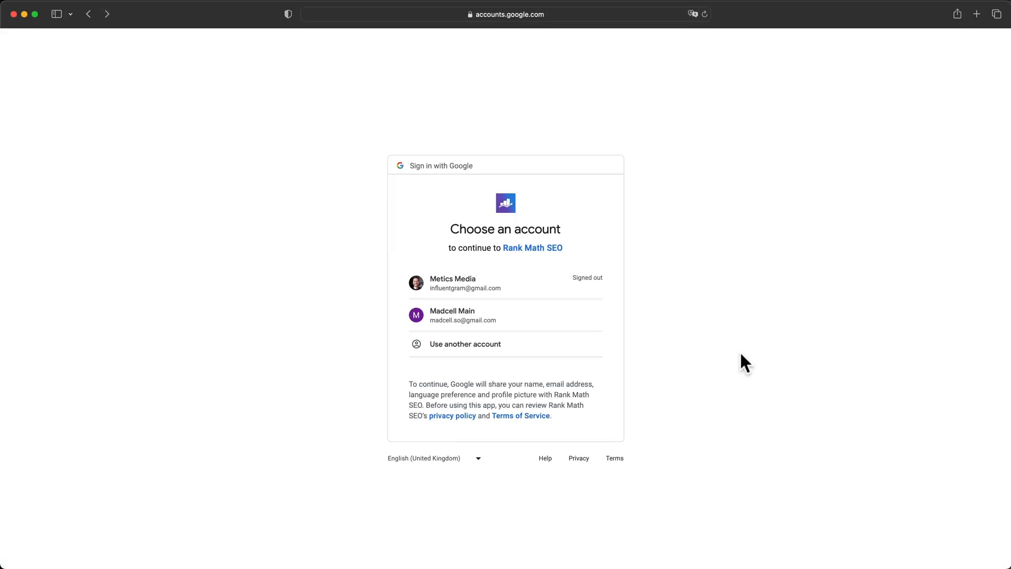
mouse_move(565, 283)
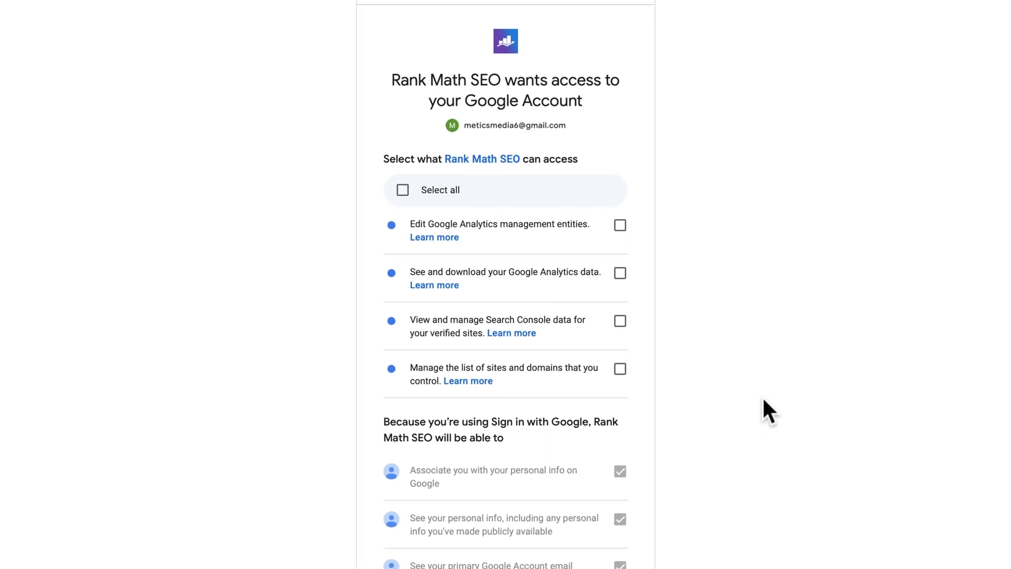
left_click(401, 190)
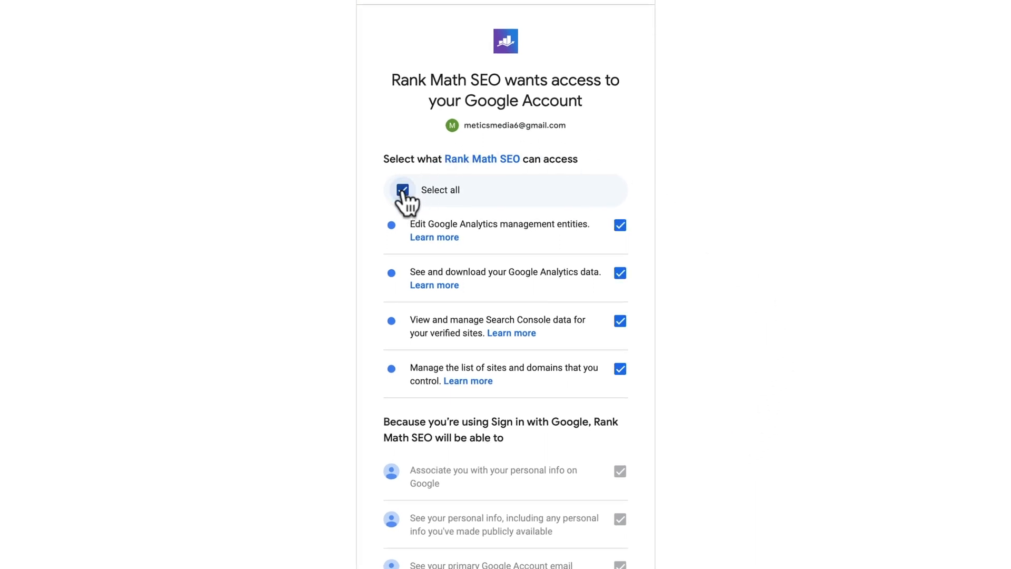
left_click(401, 190)
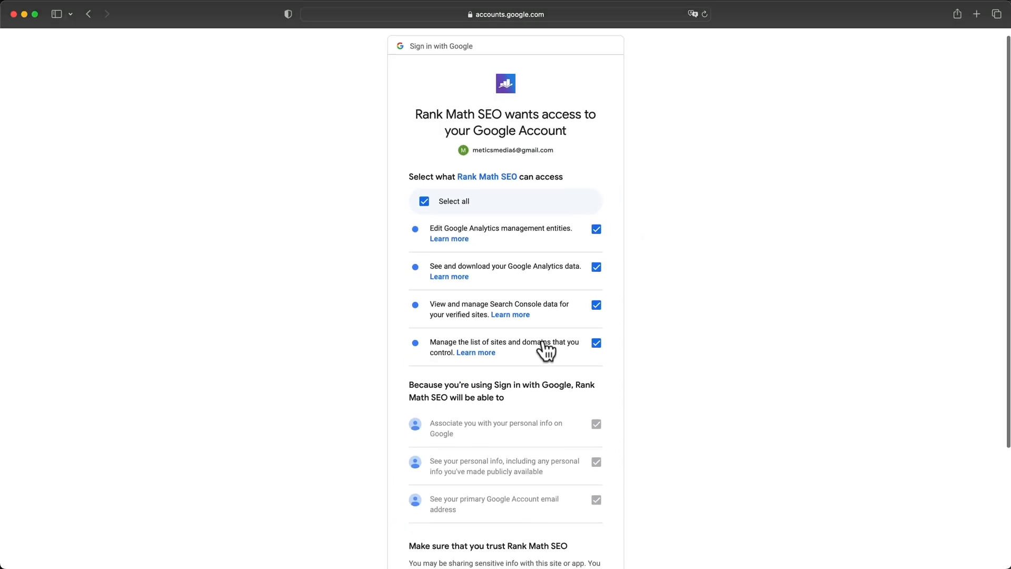
scroll("down", 3)
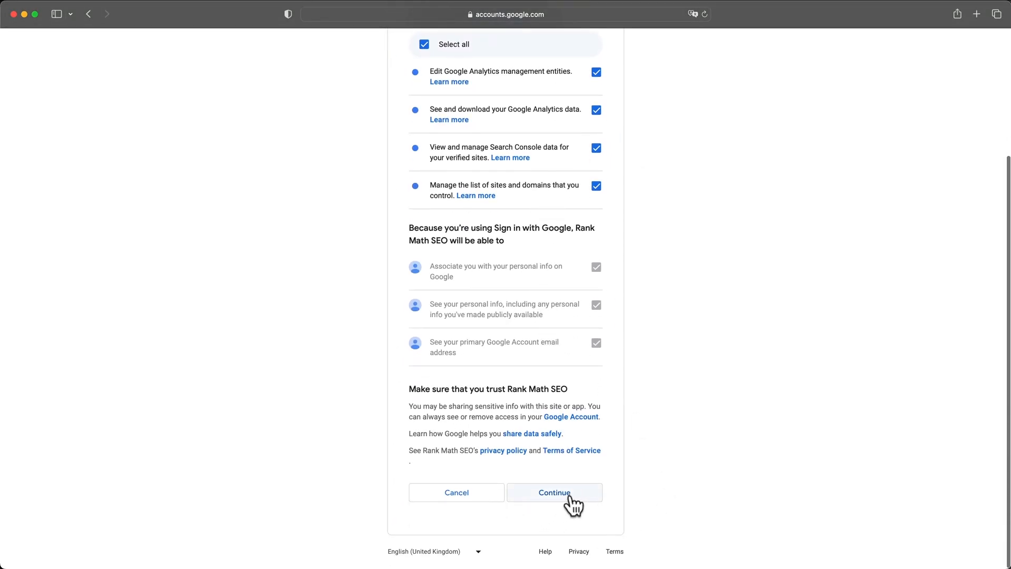
left_click(554, 492)
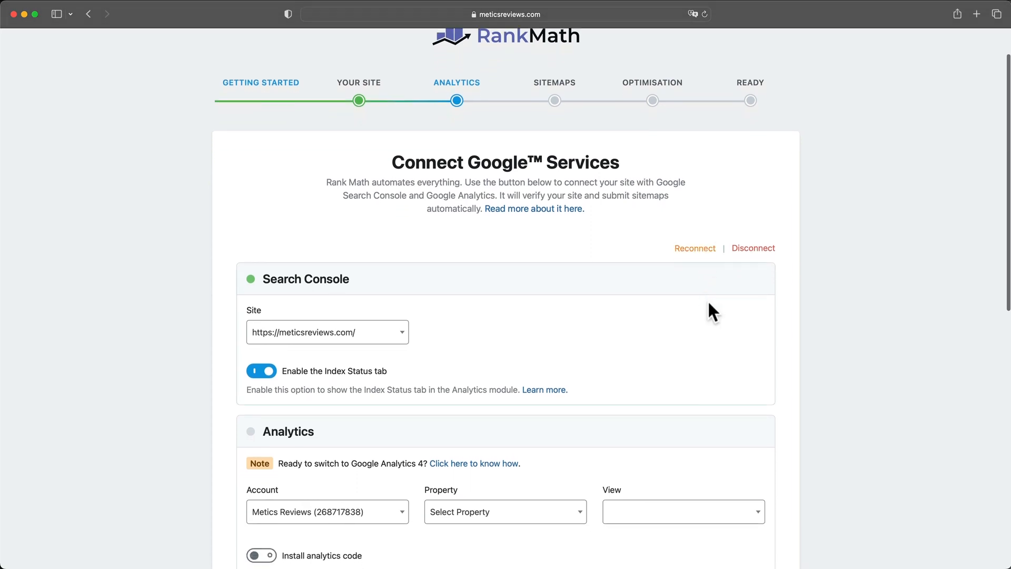
scroll("down", 3)
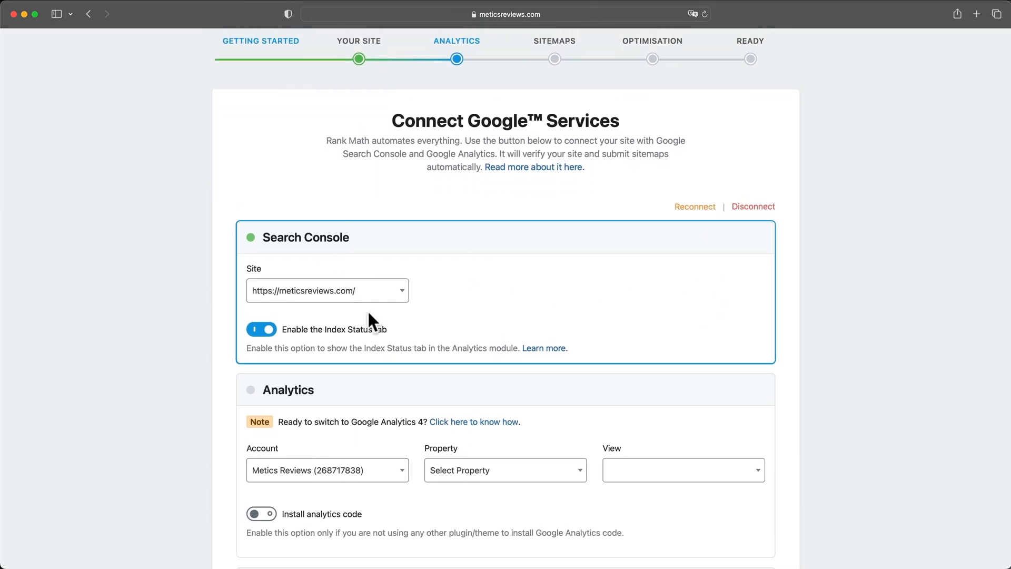
scroll("down", 3)
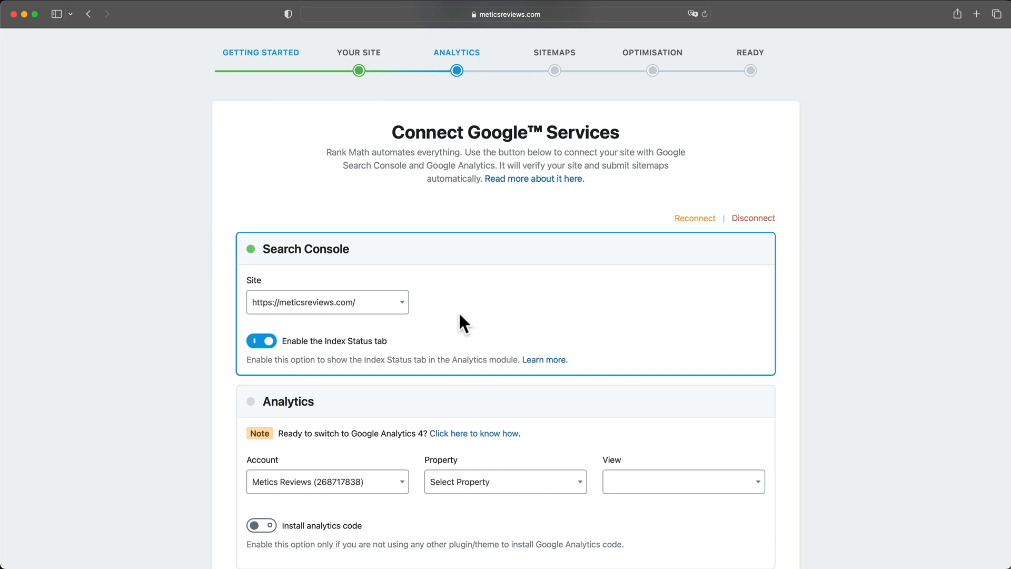
mouse_move(484, 334)
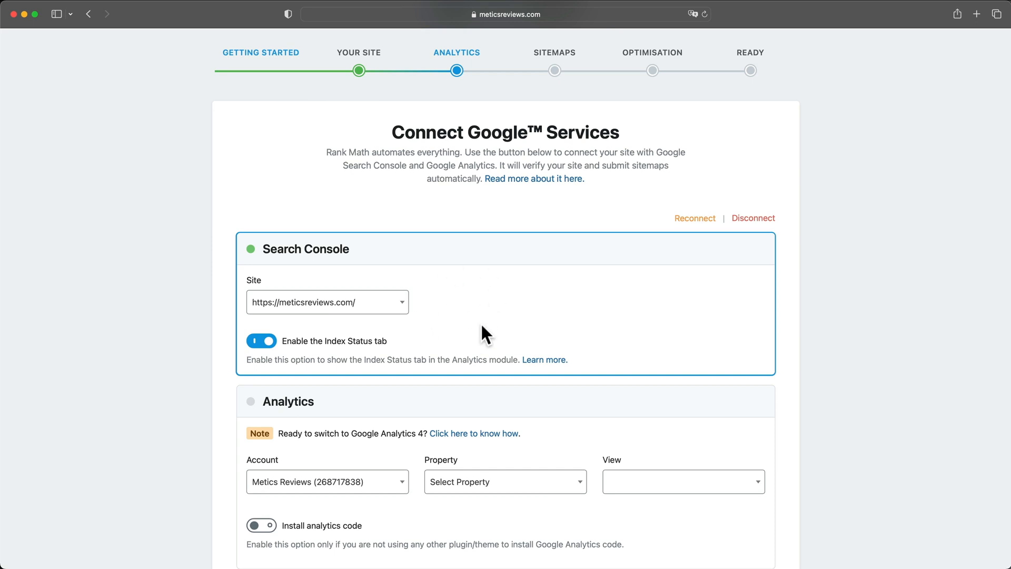
mouse_move(394, 284)
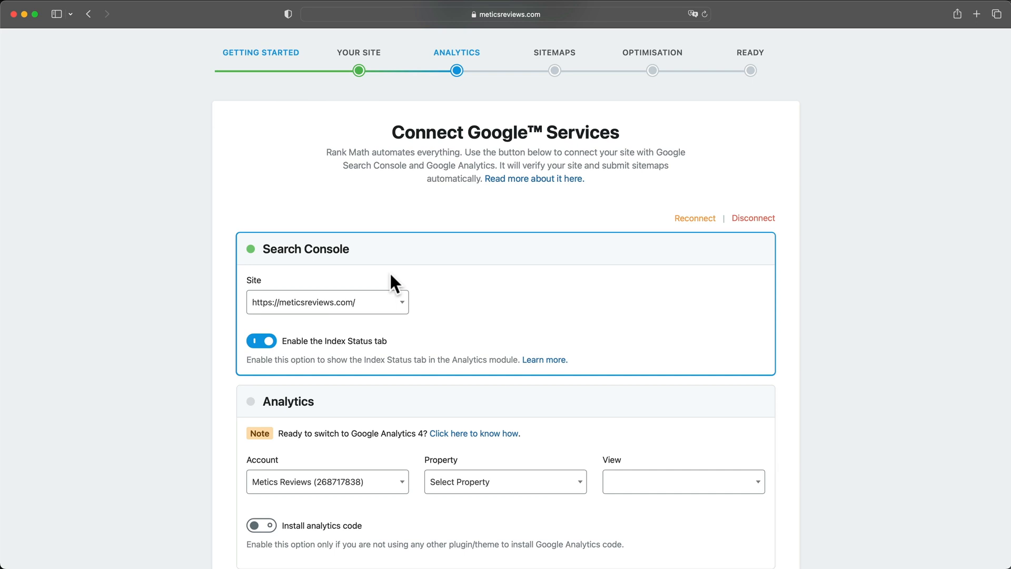
mouse_move(435, 360)
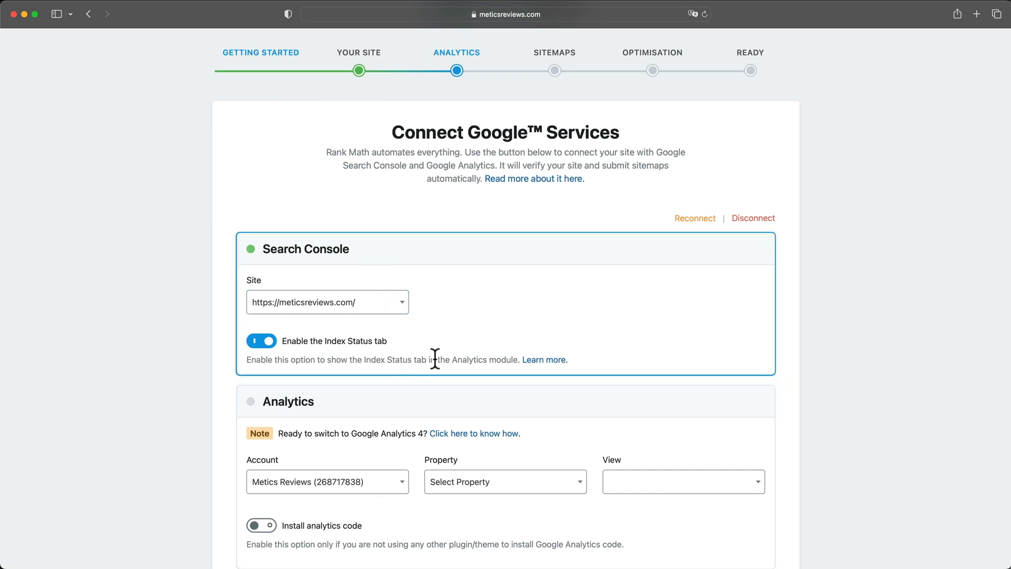
mouse_move(470, 326)
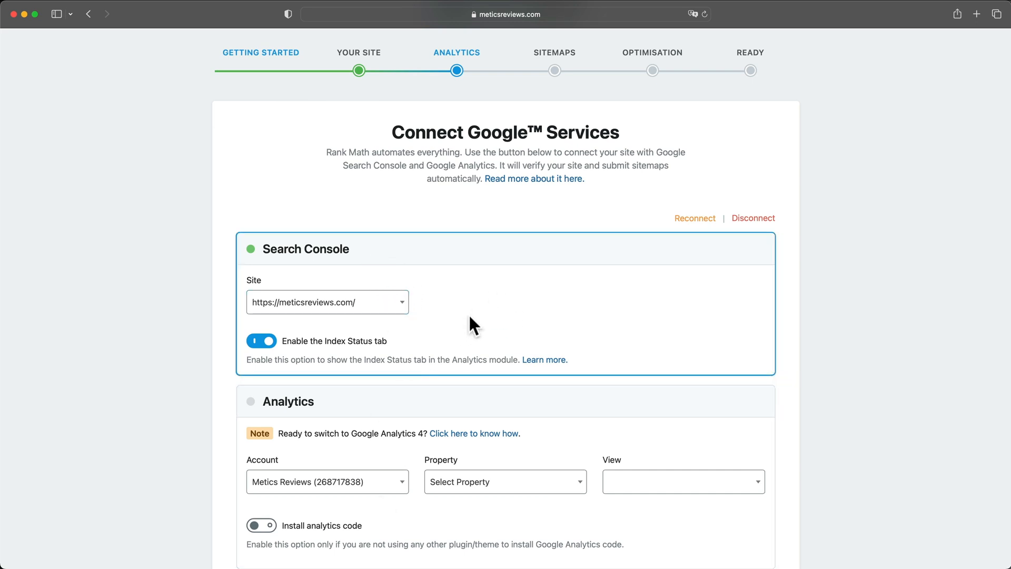
scroll("down", 3)
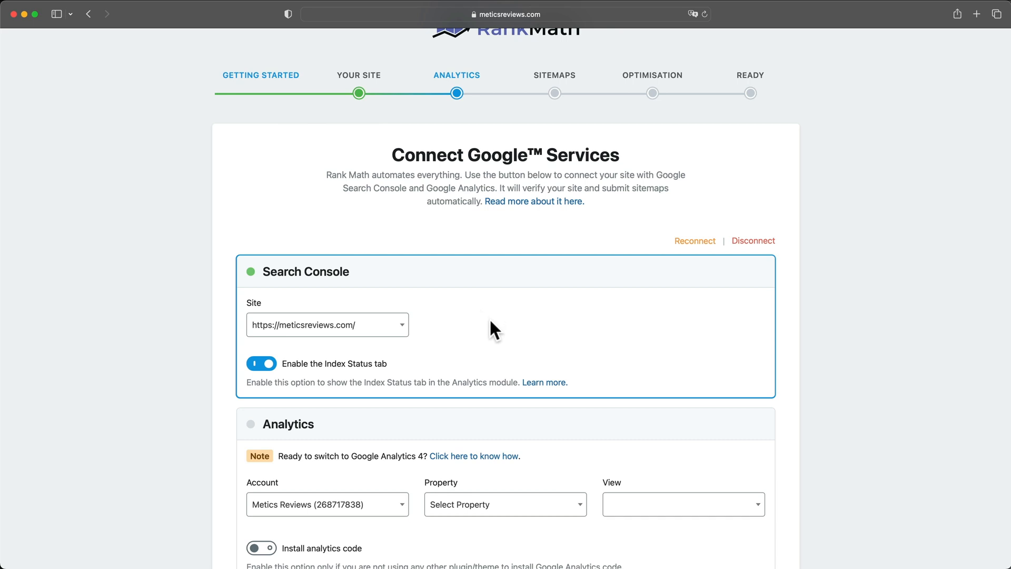
scroll("down", 3)
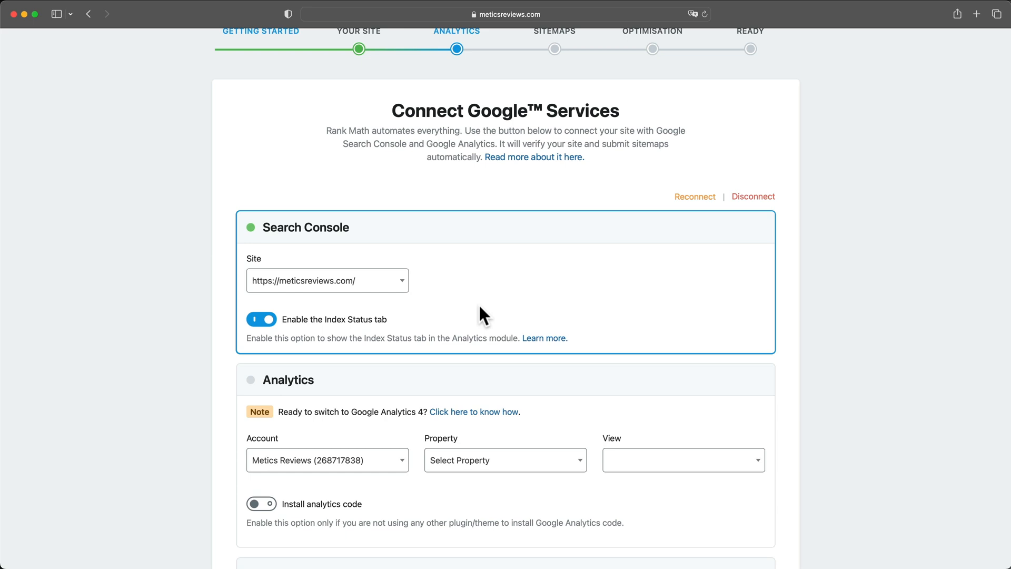
mouse_move(377, 276)
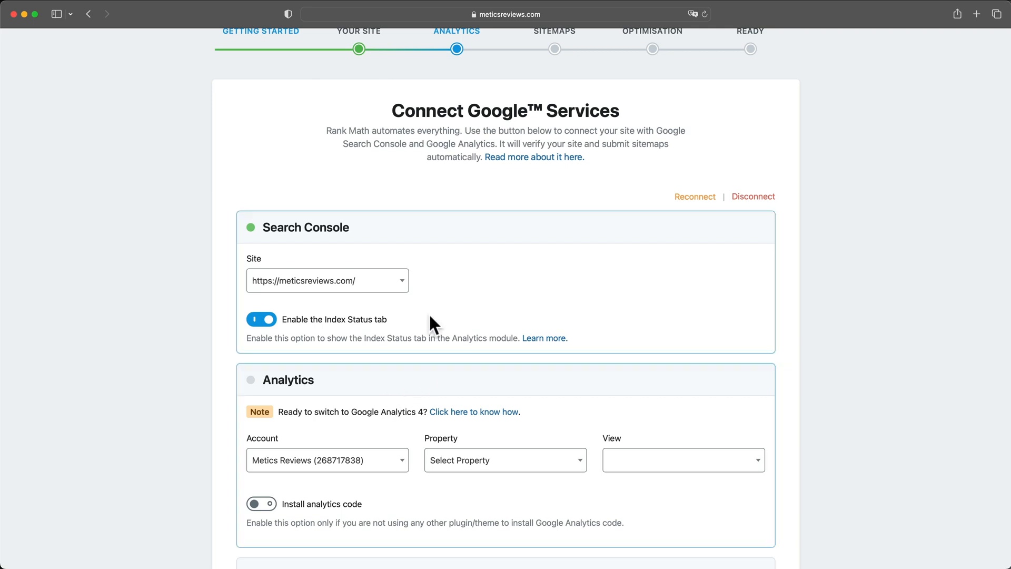
scroll("down", 3)
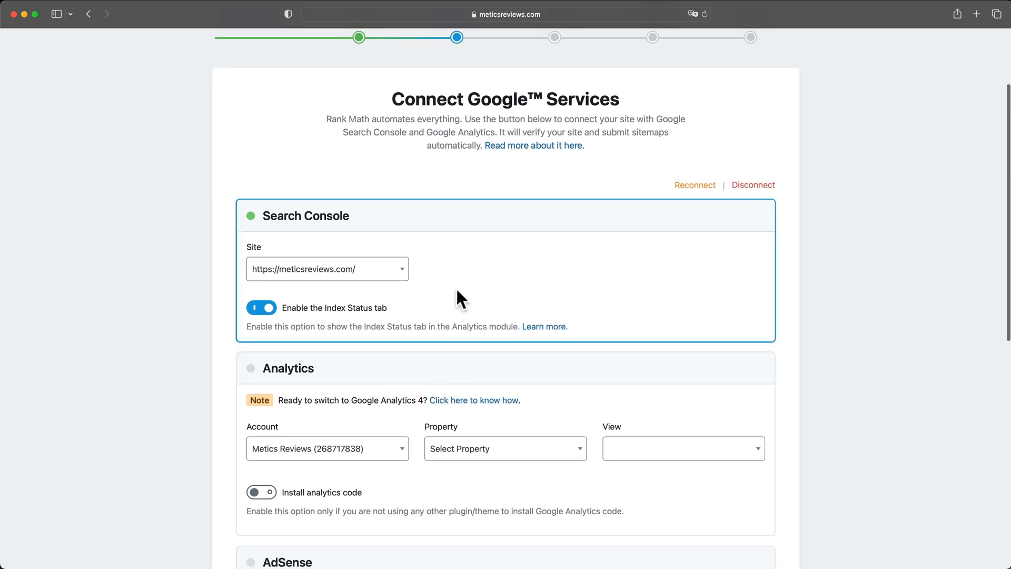
mouse_move(477, 296)
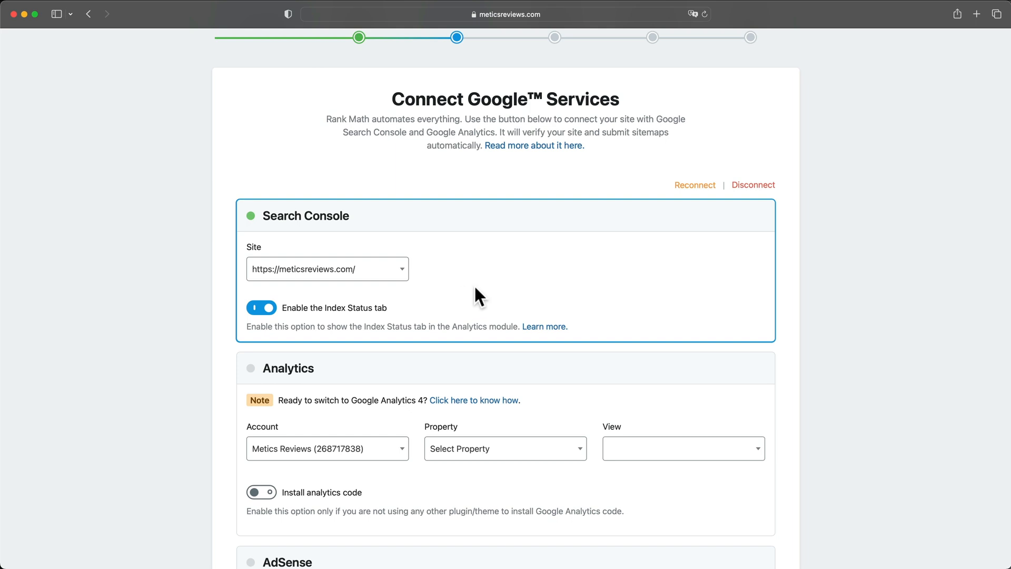
mouse_move(470, 291)
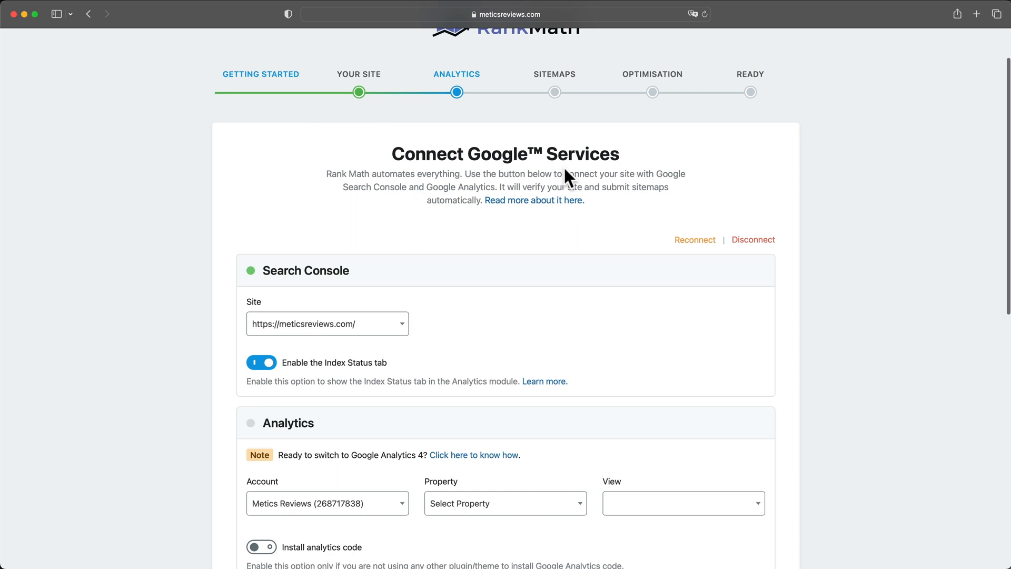
scroll("down", 3)
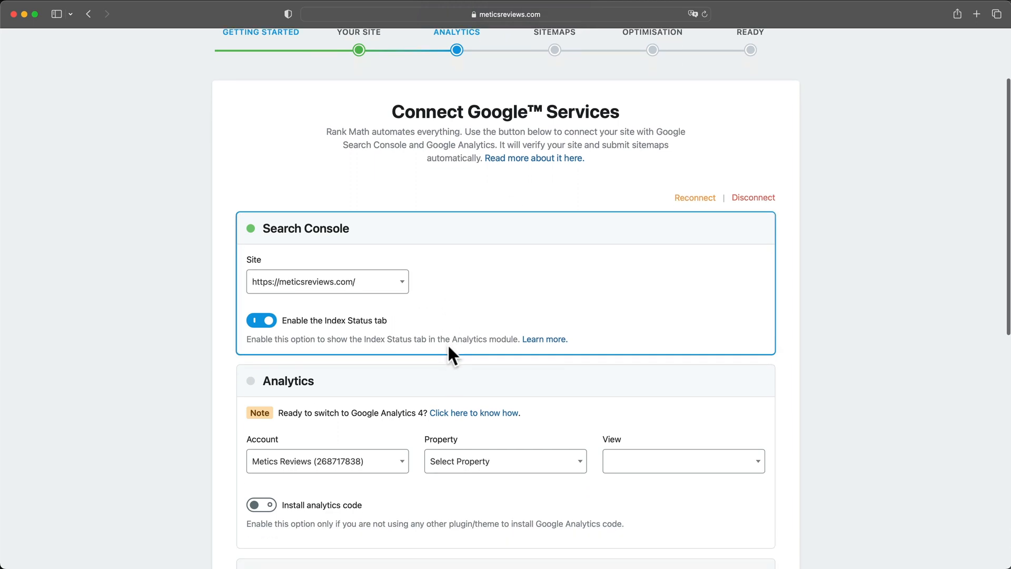
mouse_move(436, 322)
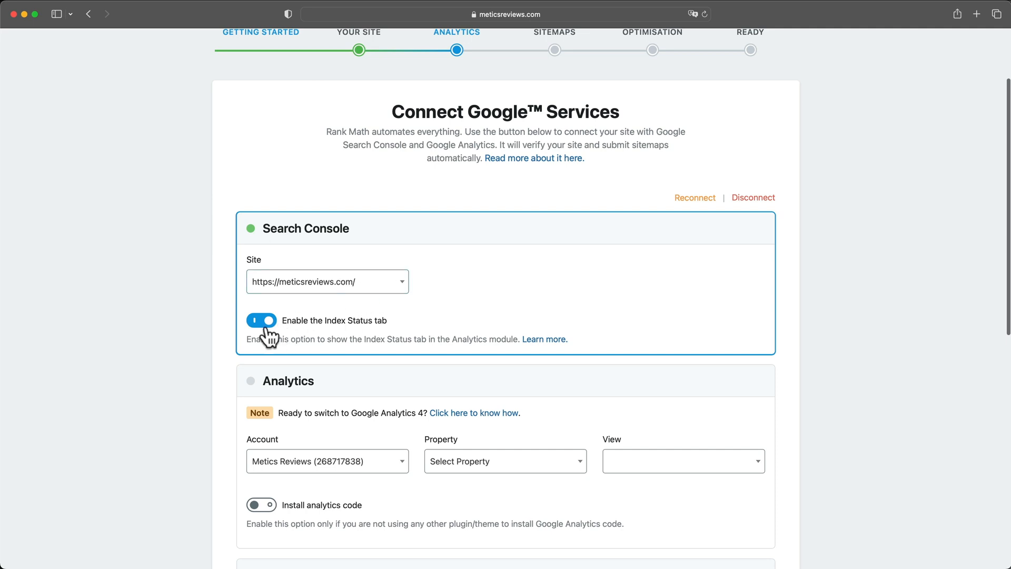
Create the new GA4 property 'Metics Reviews - GA4' with the Website stream.
scroll("down", 3)
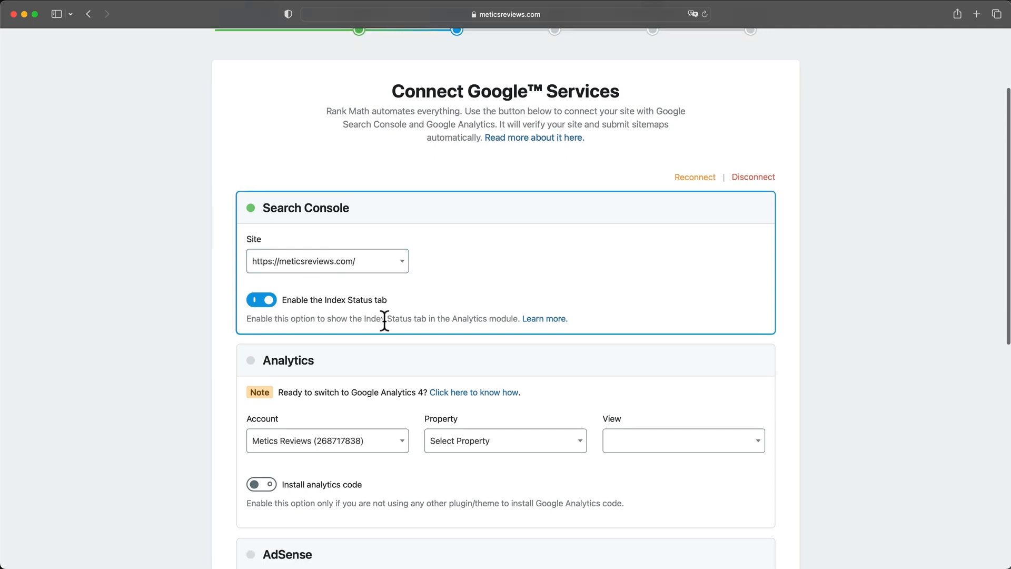
scroll("down", 3)
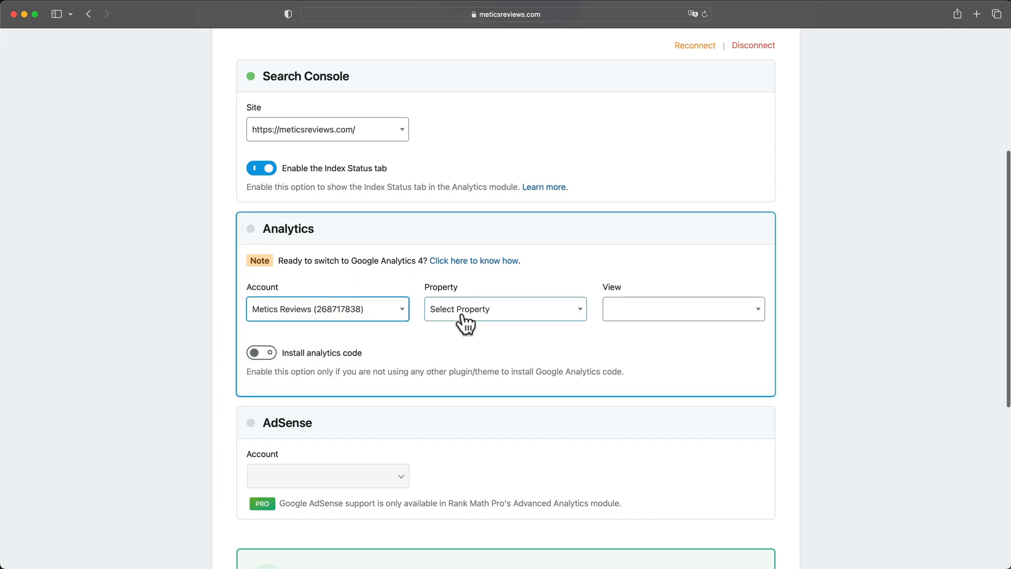
left_click(505, 309)
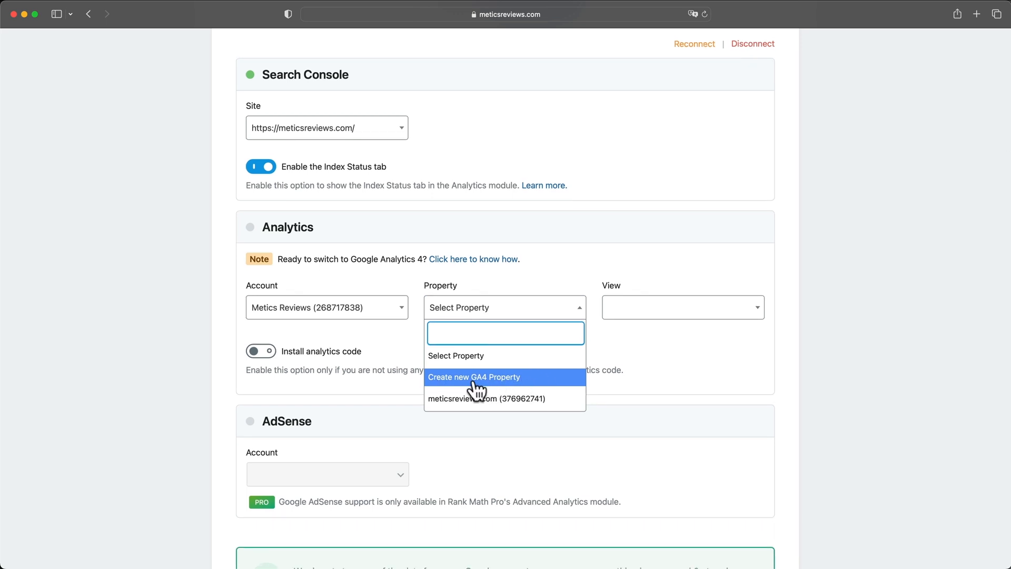
left_click(474, 377)
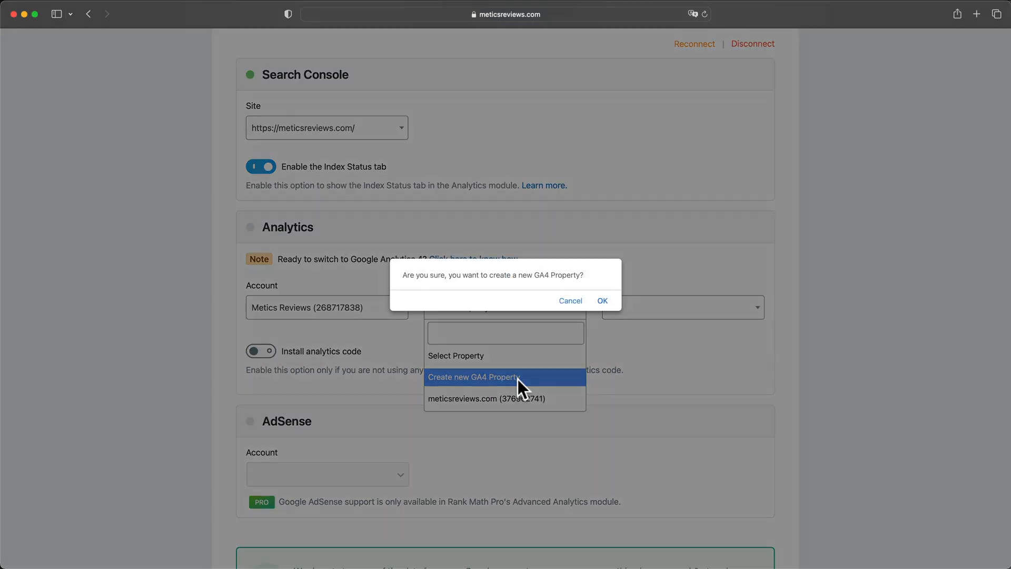
left_click(601, 301)
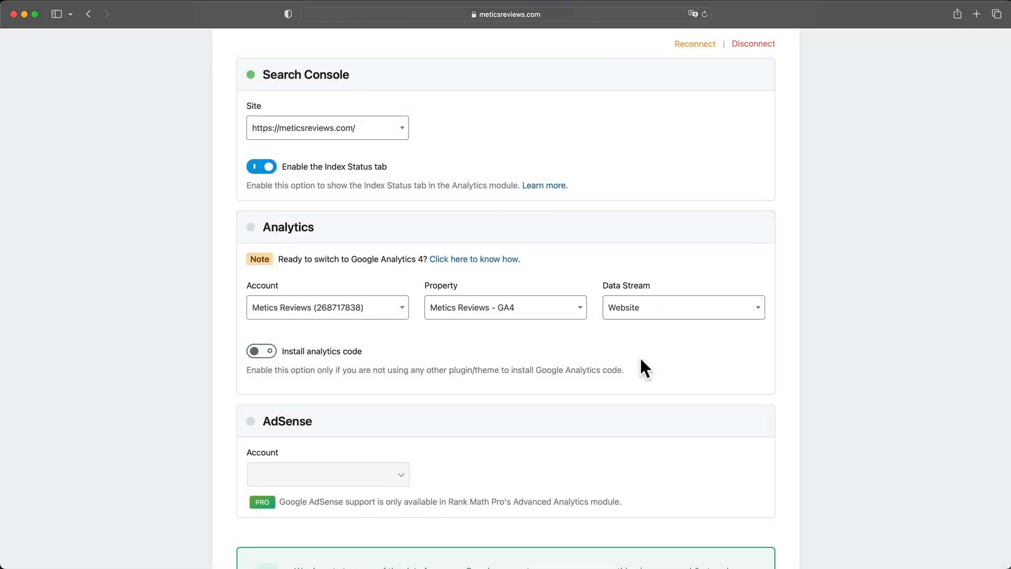
scroll("down", 3)
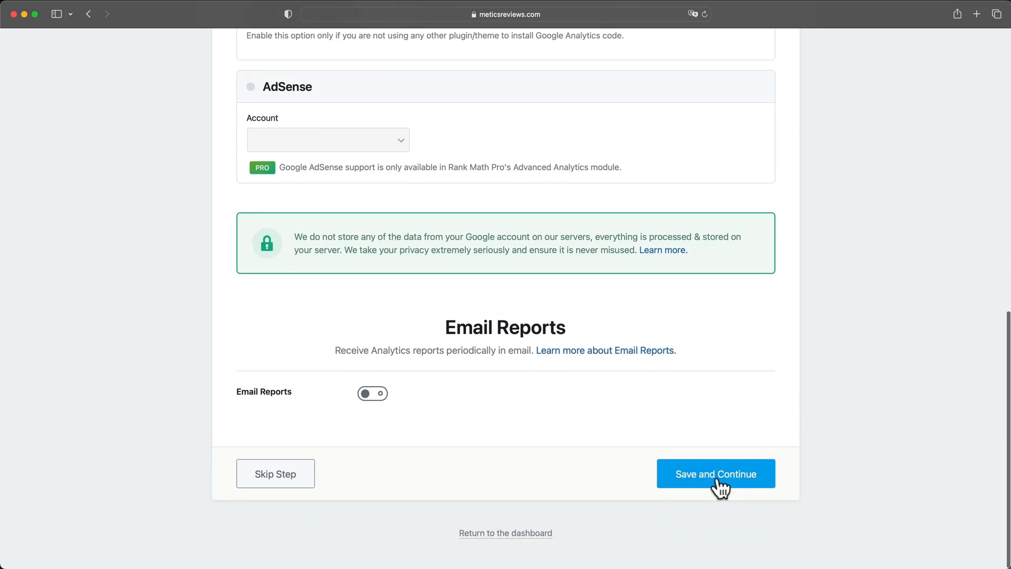
Save the Analytics connections, then accept the default sitemap settings.
left_click(716, 473)
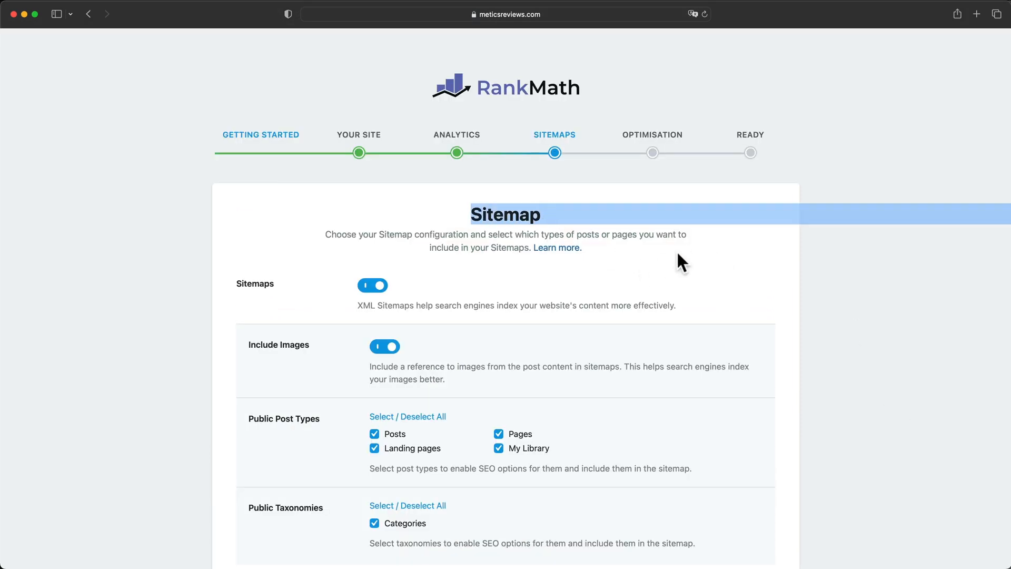
scroll("down", 3)
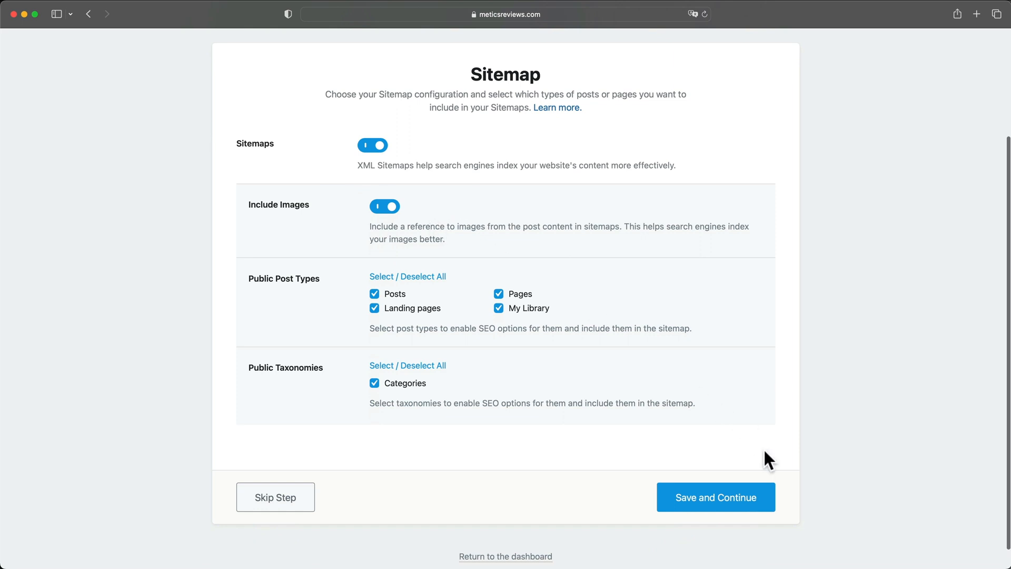
left_click(715, 497)
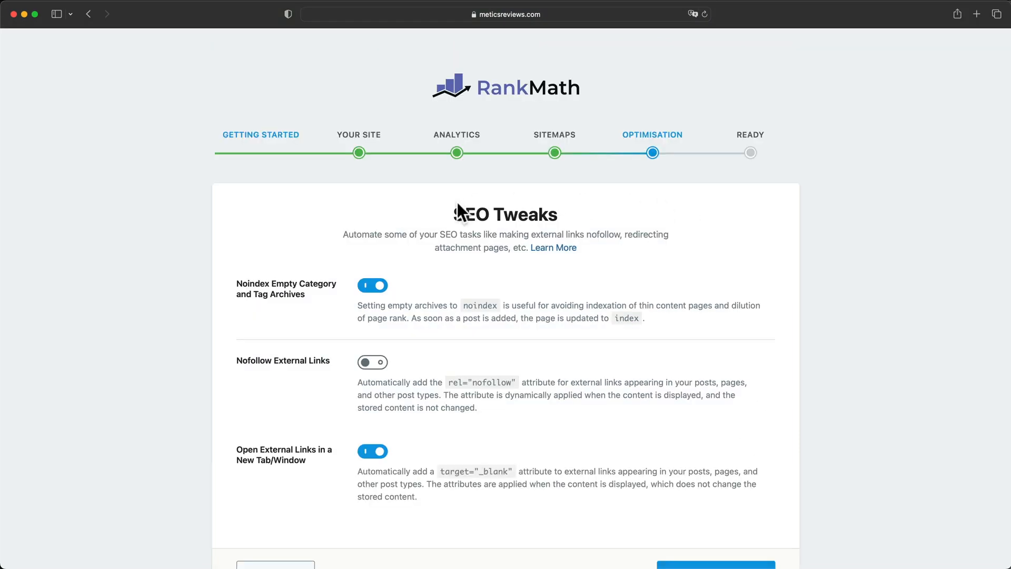
scroll("down", 3)
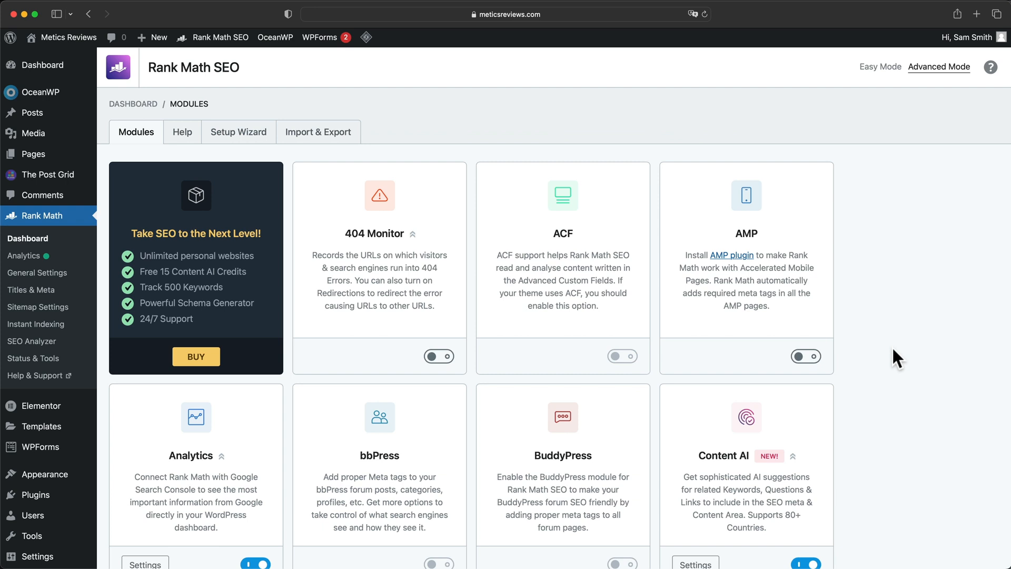
mouse_move(316, 278)
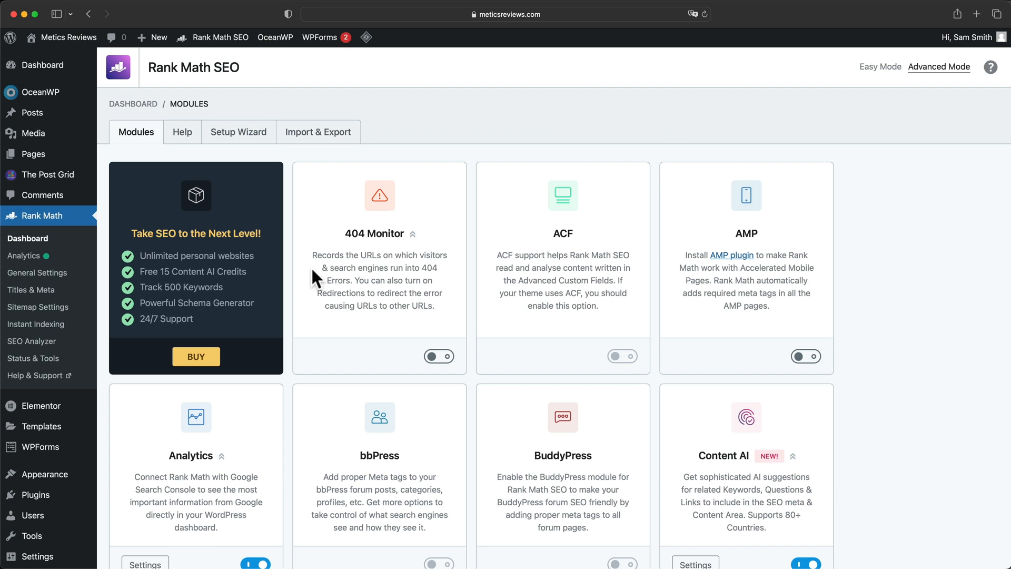
mouse_move(336, 281)
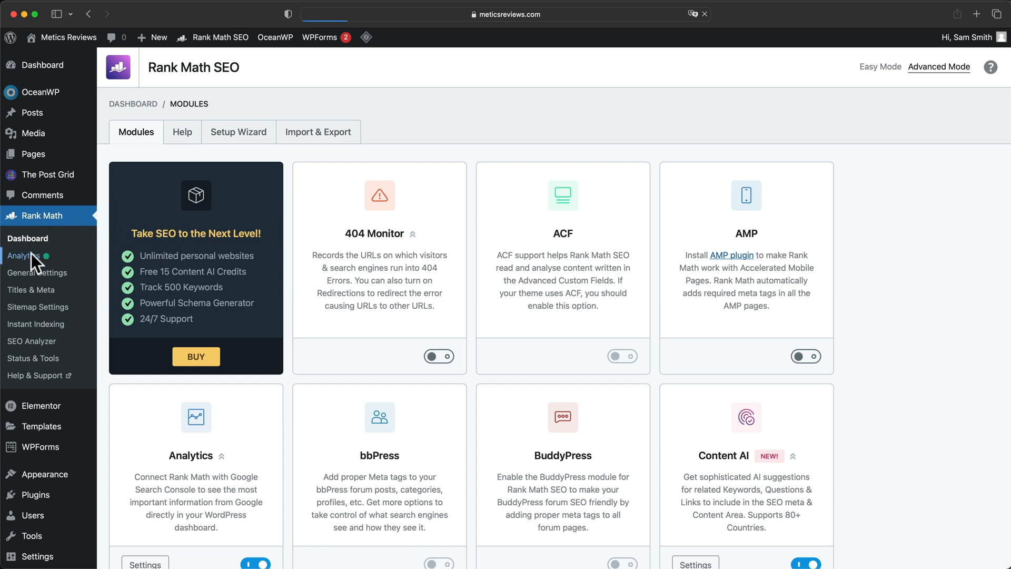
Open Rank Math Analytics, view Site Analytics and SEO Performance, then return to Dashboard.
left_click(26, 256)
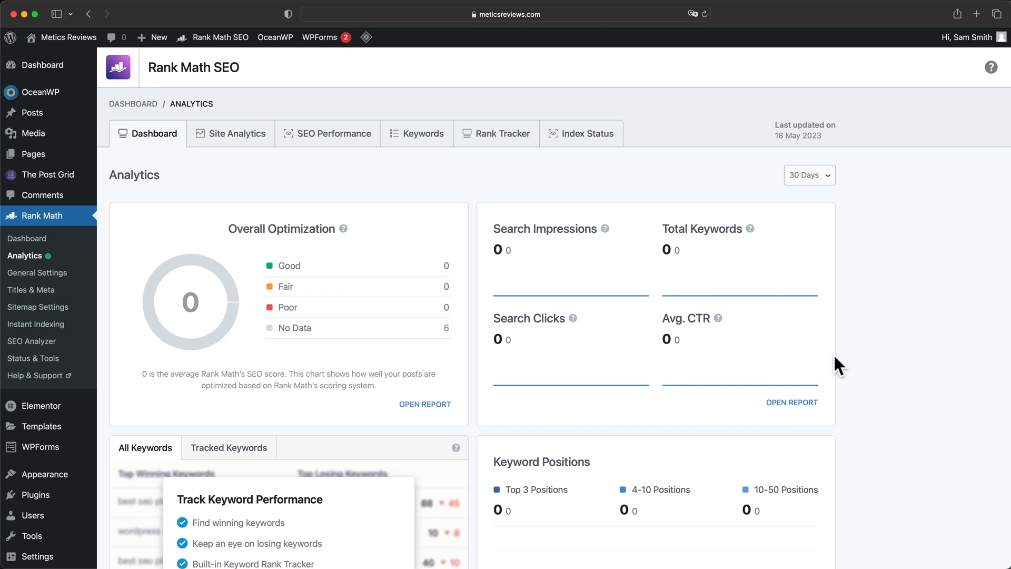
mouse_move(684, 219)
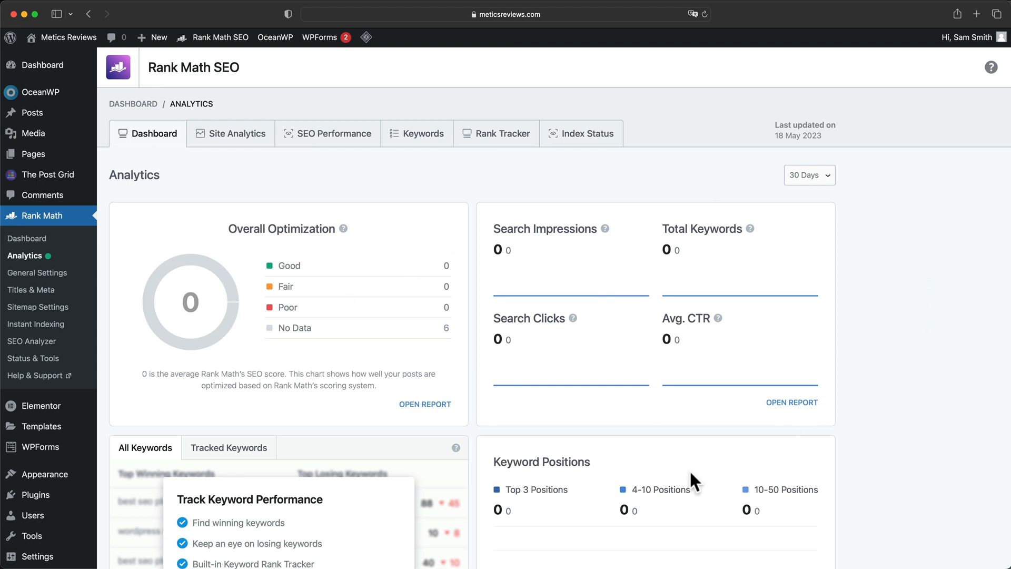
mouse_move(876, 387)
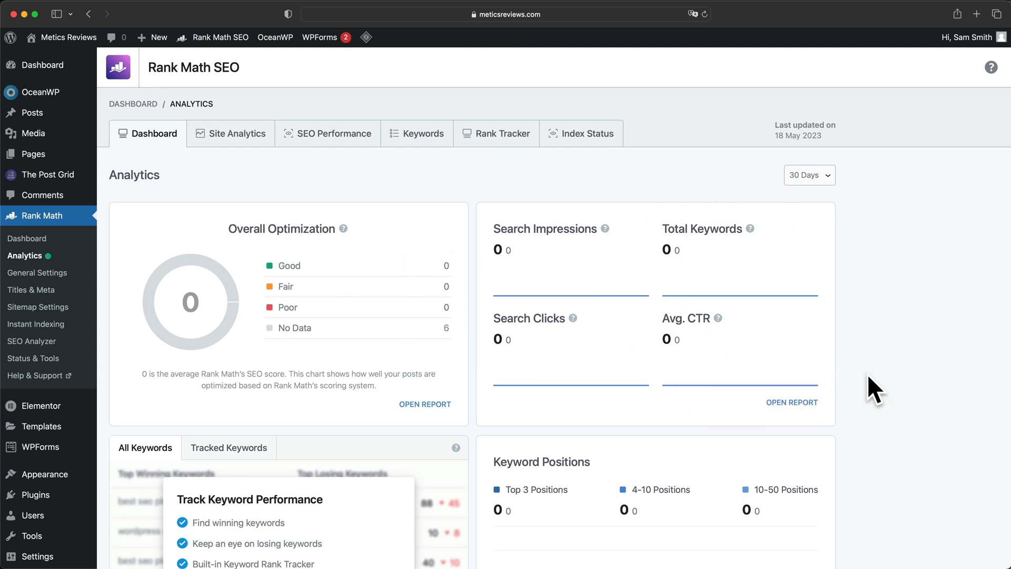
mouse_move(883, 385)
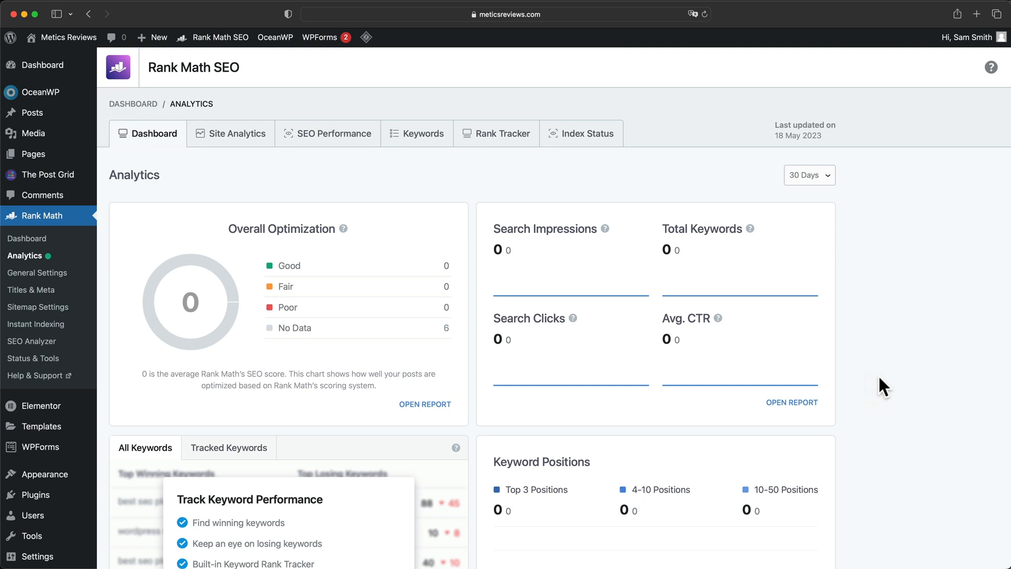
mouse_move(508, 326)
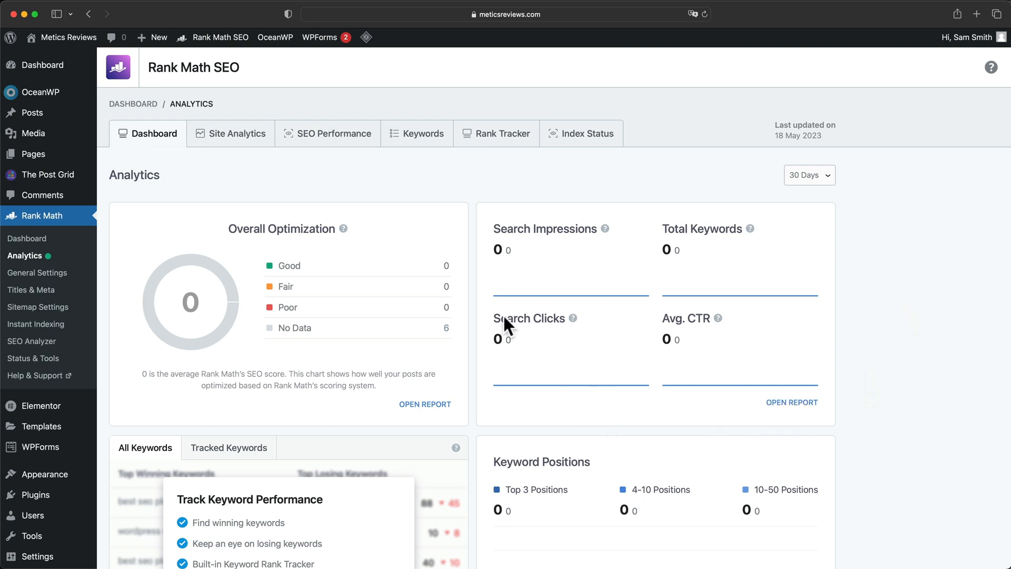
mouse_move(441, 188)
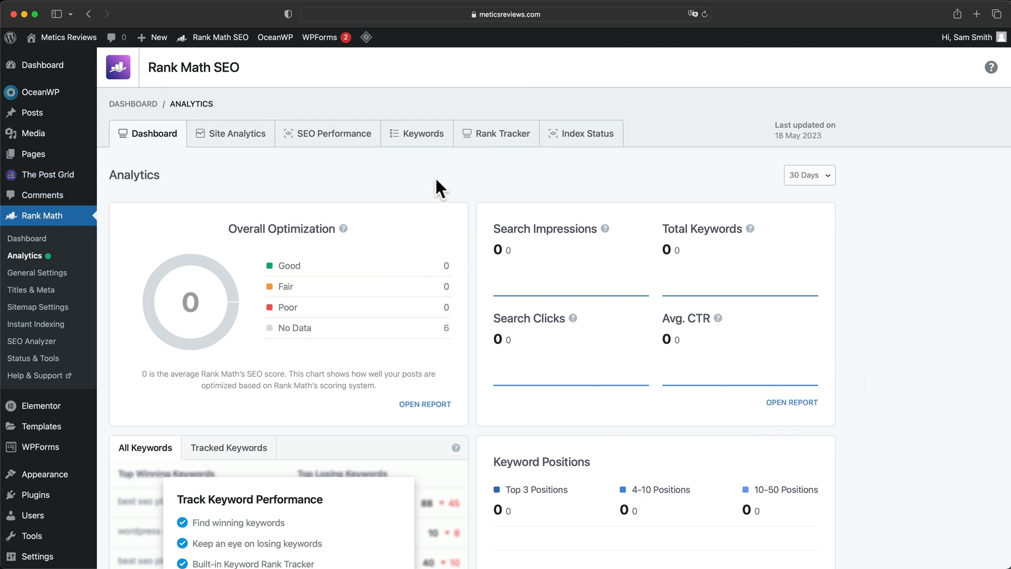
left_click(238, 133)
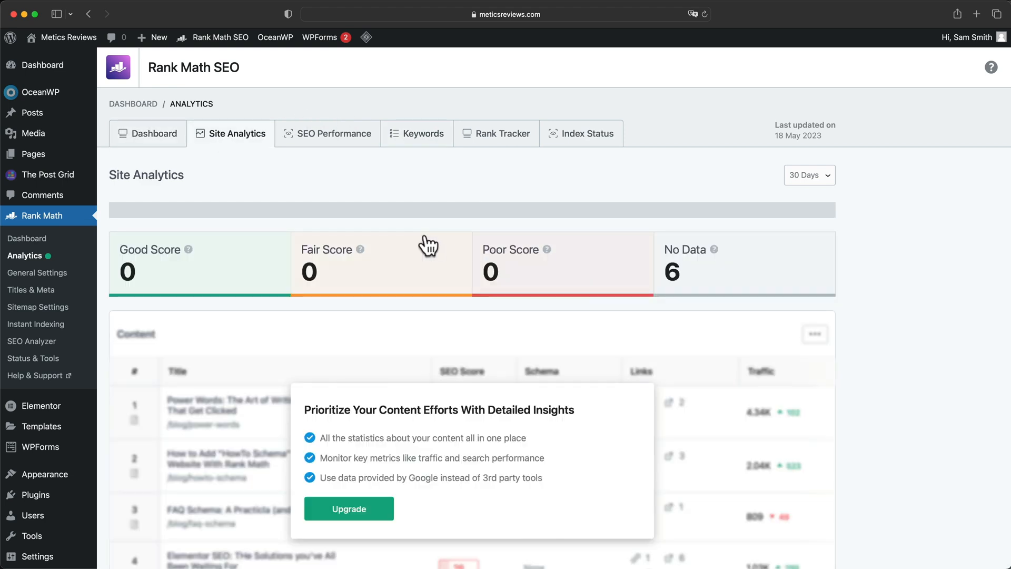
left_click(327, 134)
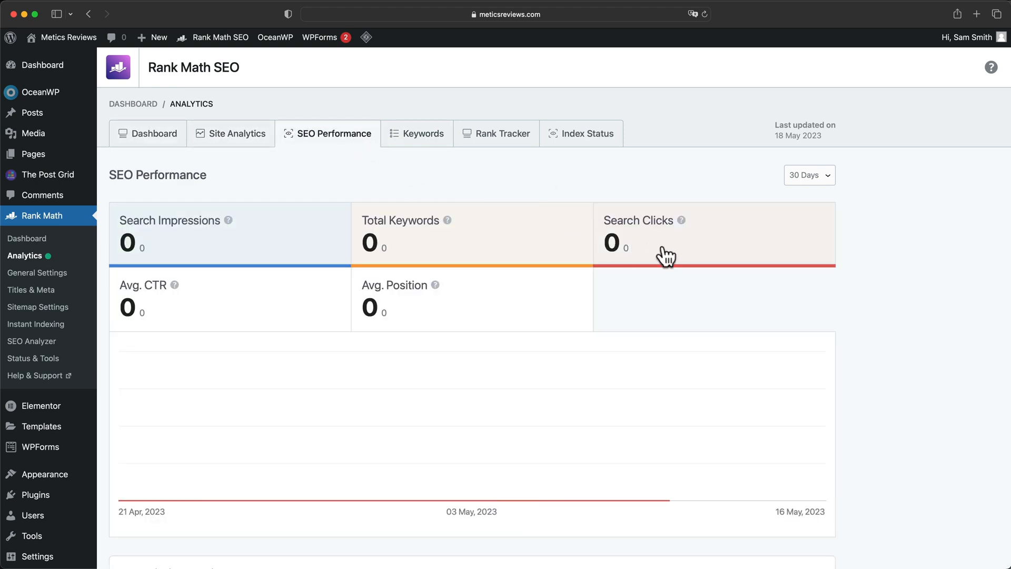
mouse_move(747, 312)
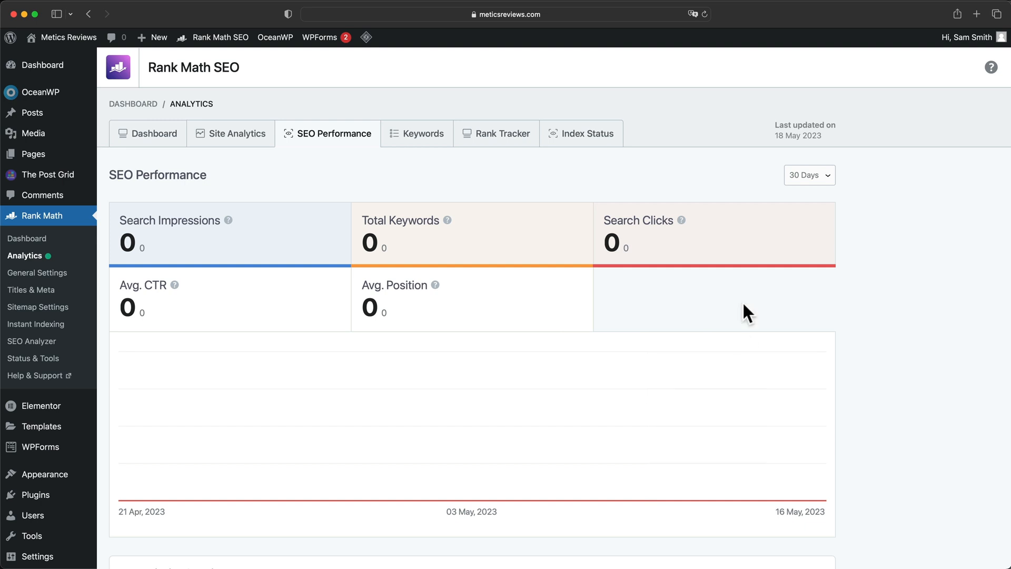
mouse_move(306, 190)
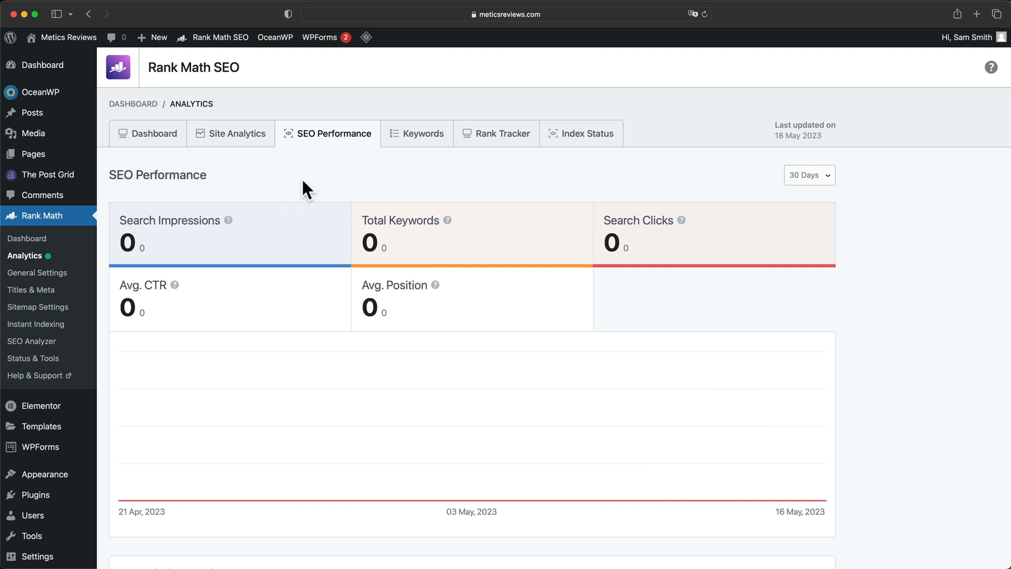
mouse_move(313, 182)
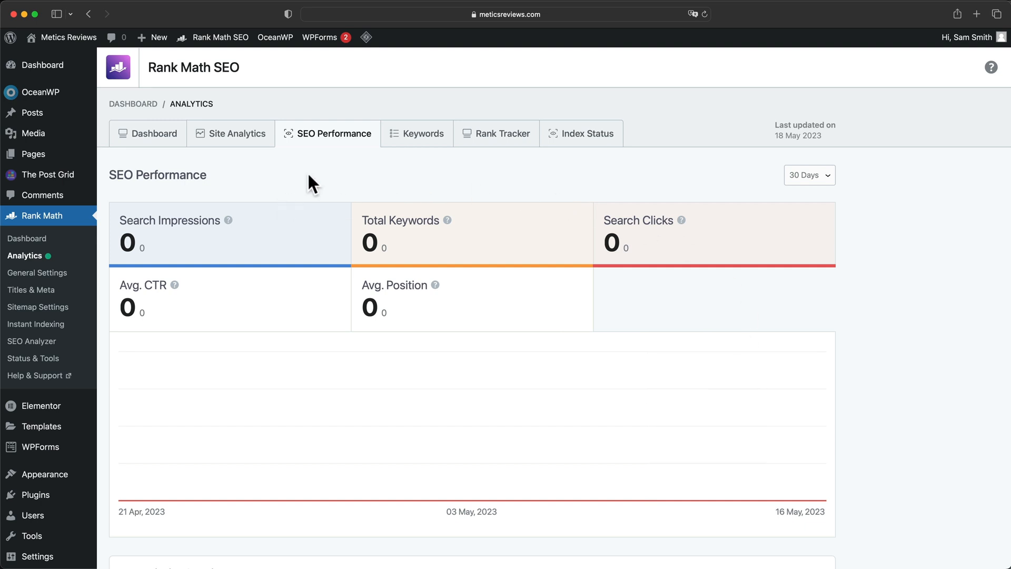
mouse_move(298, 181)
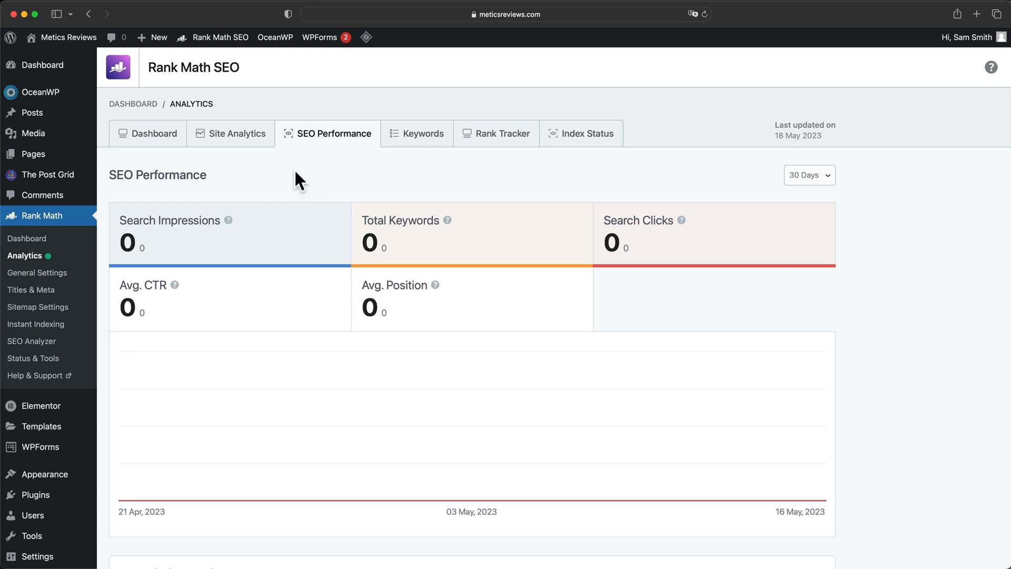
left_click(153, 133)
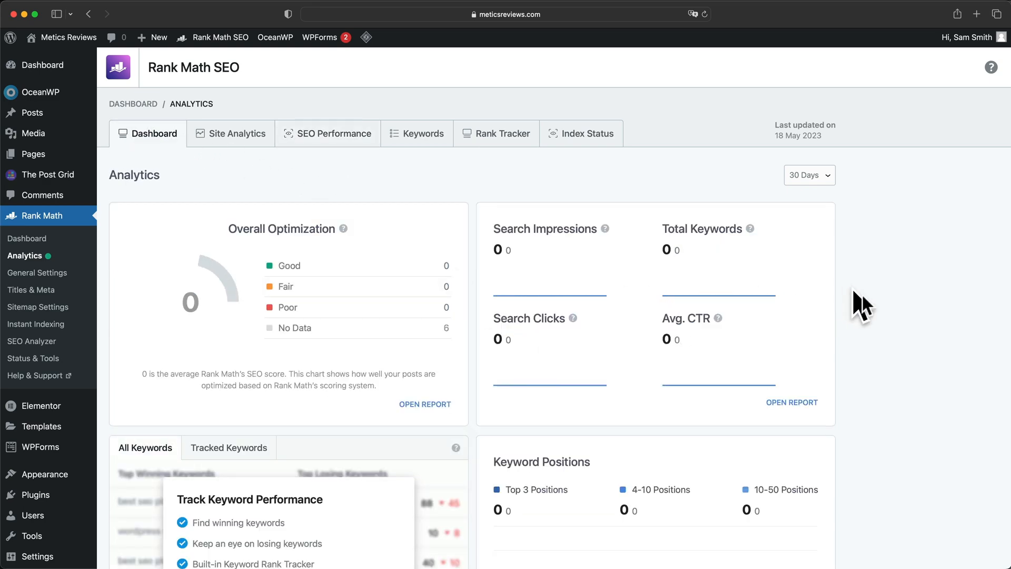